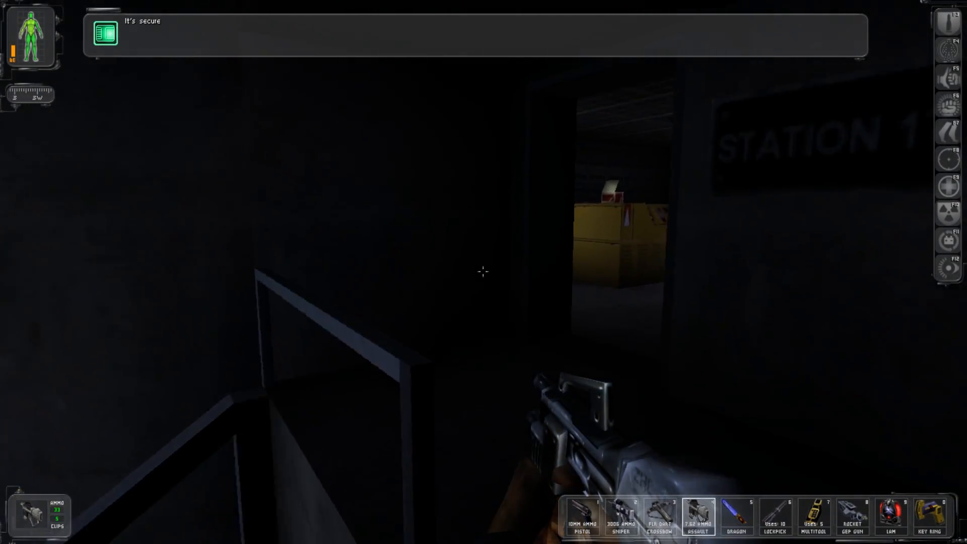
mouse_move(483, 272)
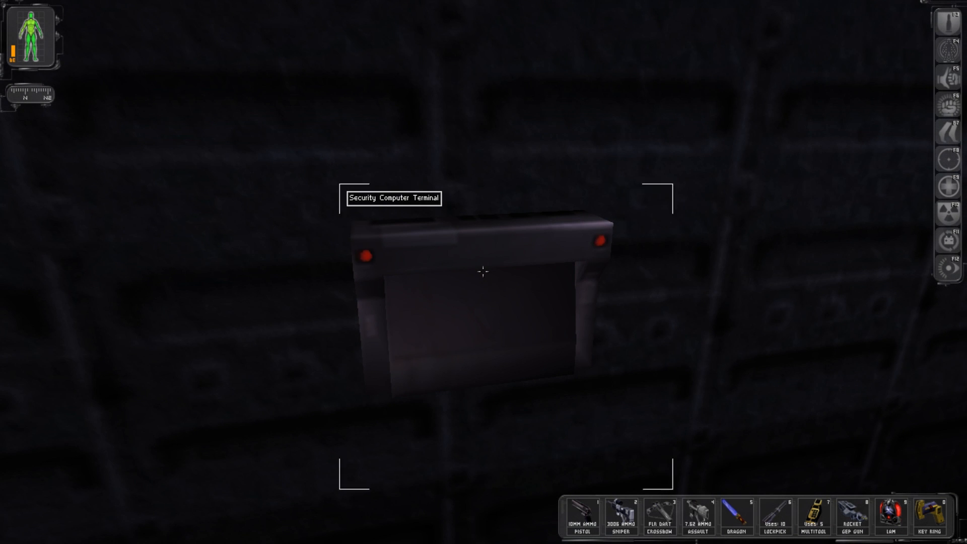
Hack the security terminal with Ice Breaker and set Camera 2's status to Off.
click(484, 271)
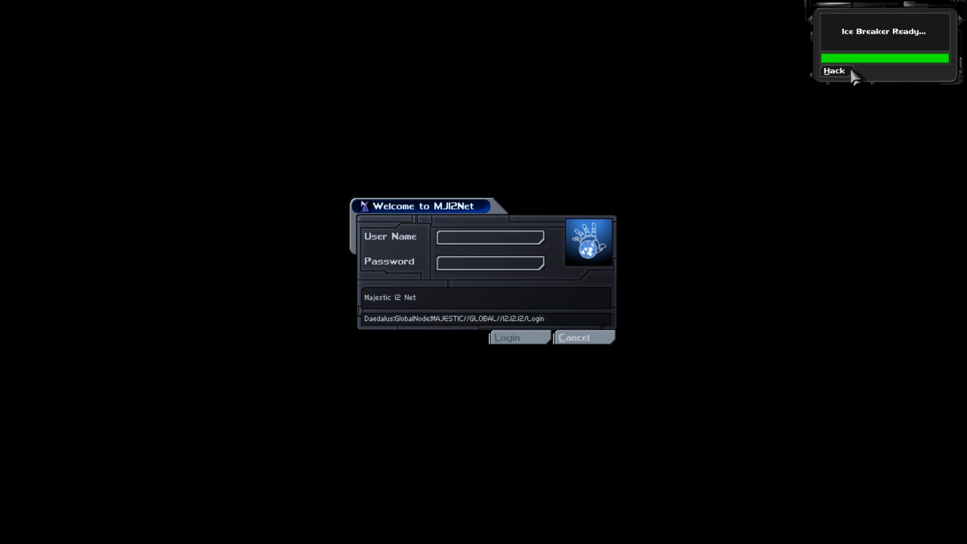
click(833, 70)
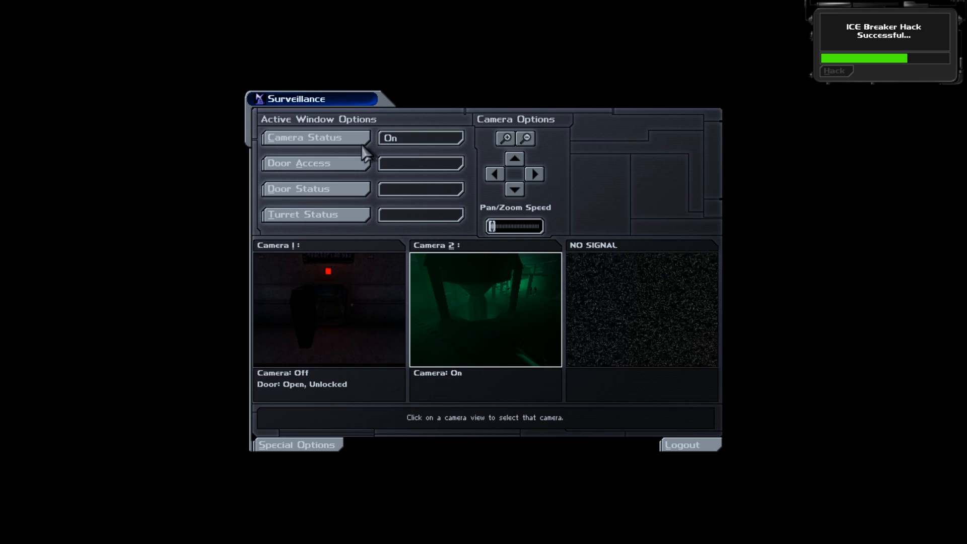
click(316, 138)
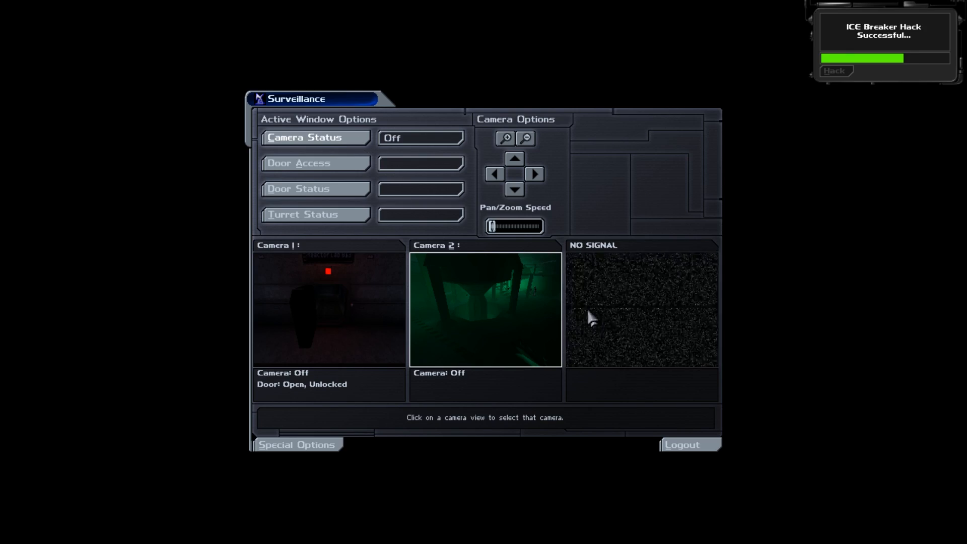
mouse_move(700, 448)
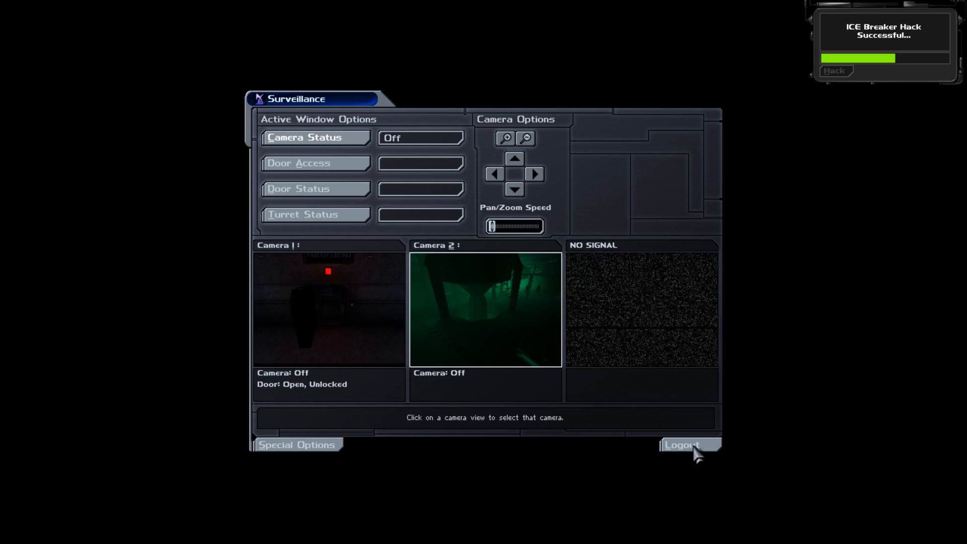
Log out of the terminal, review the Goals/Notes, and drop the Rebreather from inventory.
click(681, 444)
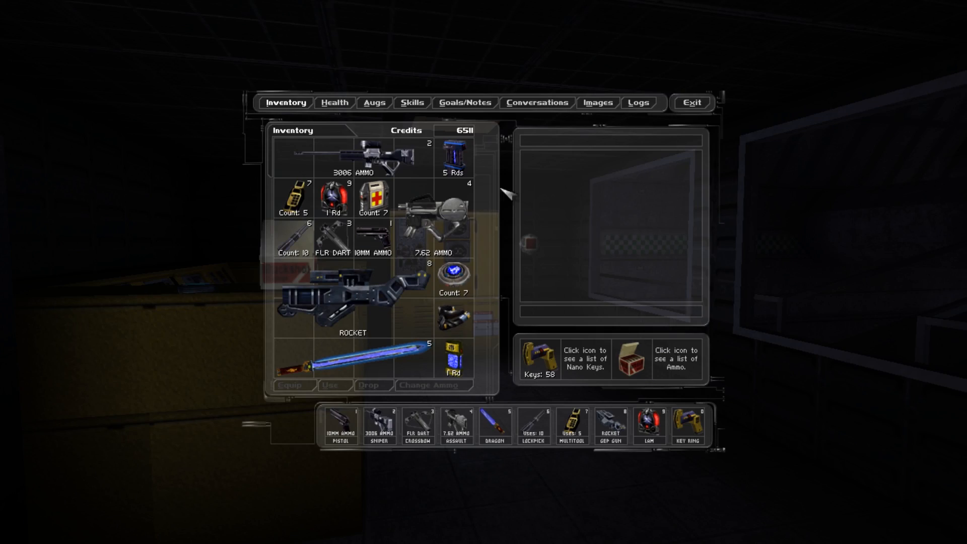
click(464, 103)
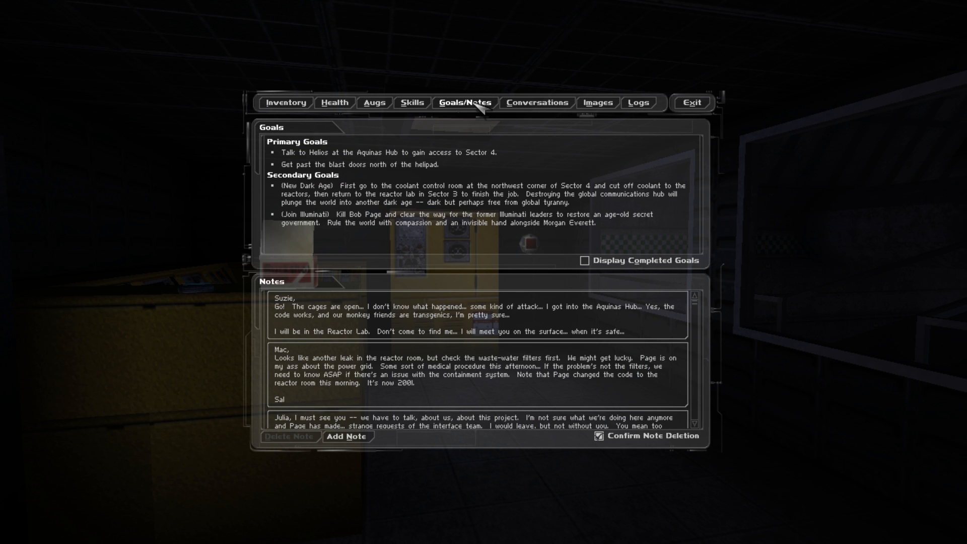
mouse_move(460, 164)
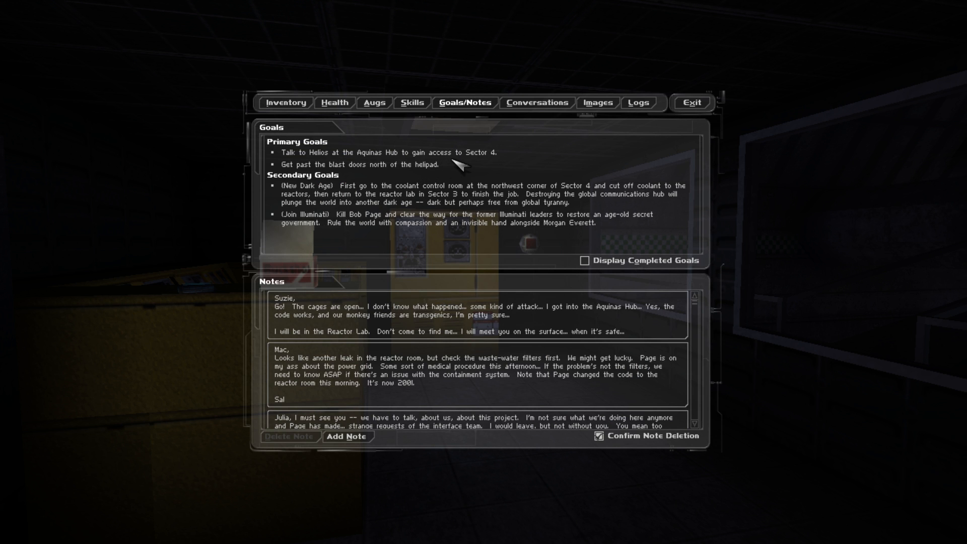
mouse_move(404, 175)
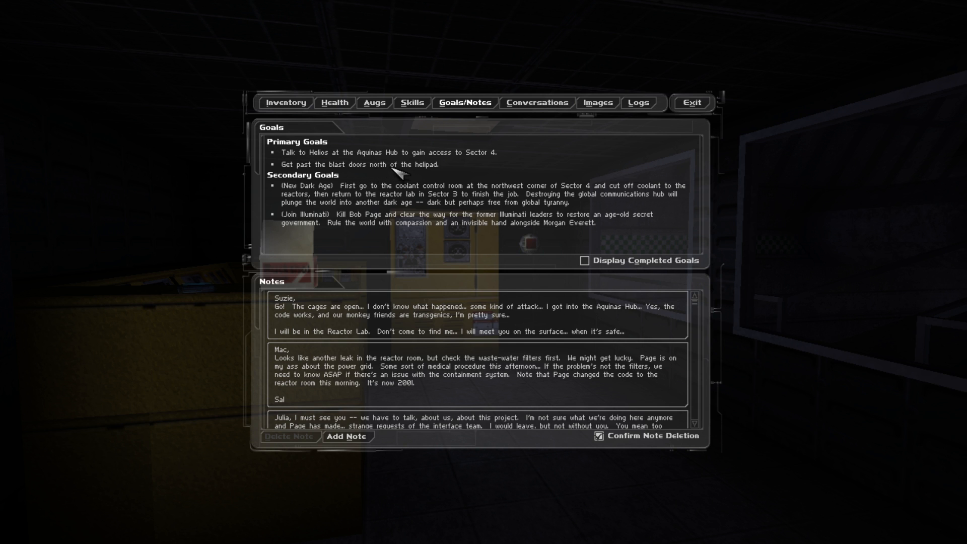
mouse_move(484, 204)
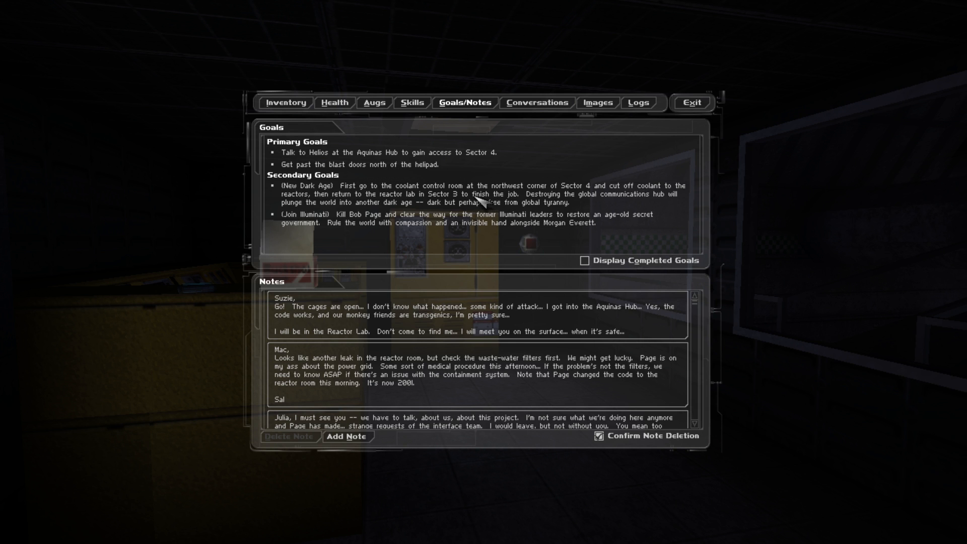
mouse_move(444, 196)
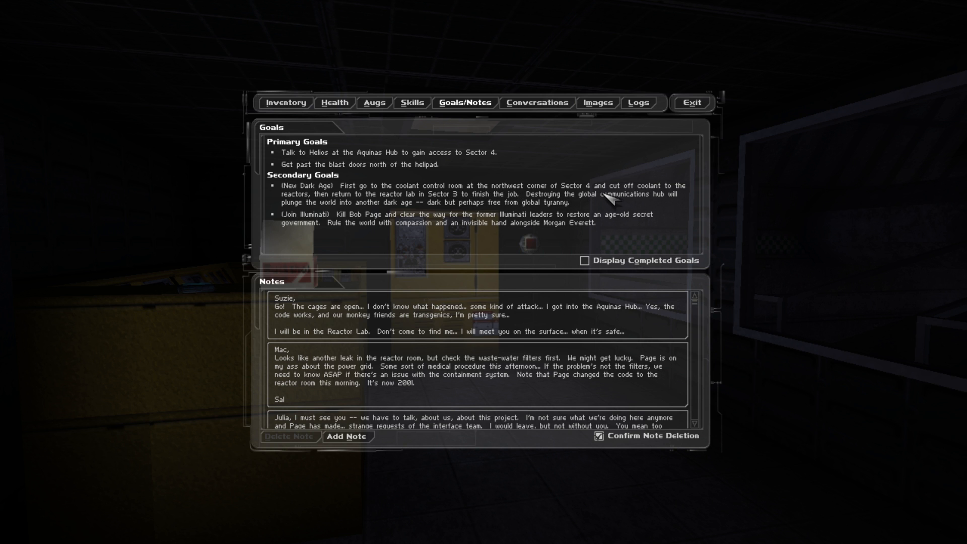
mouse_move(361, 229)
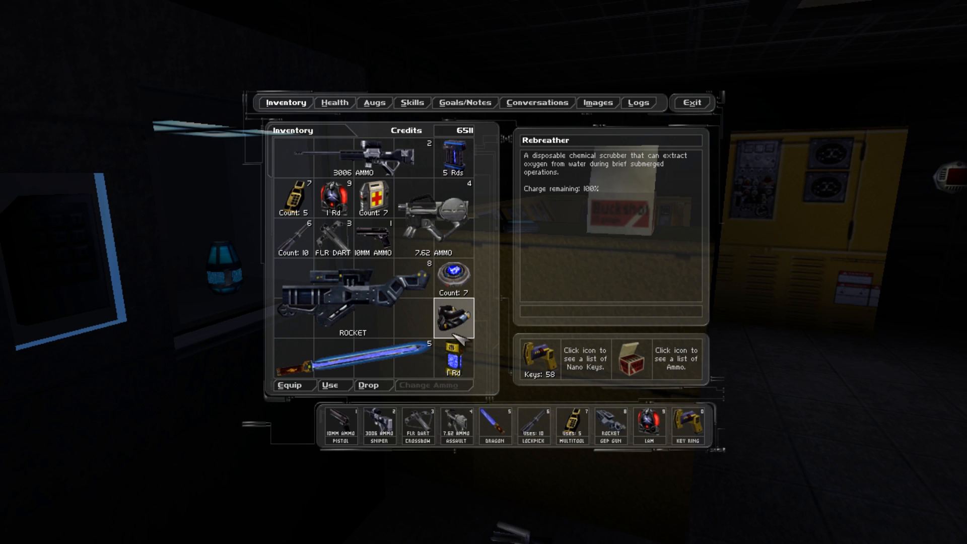
click(368, 385)
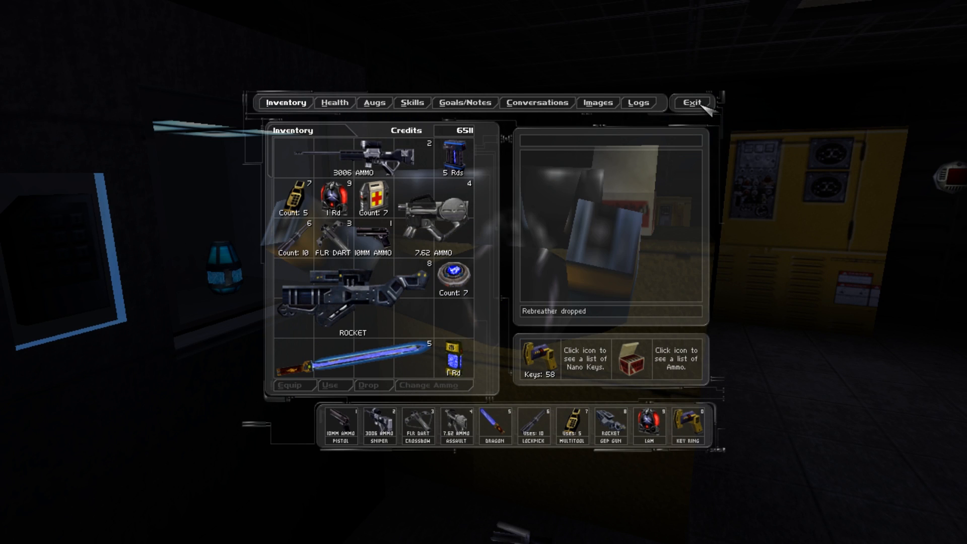
click(692, 103)
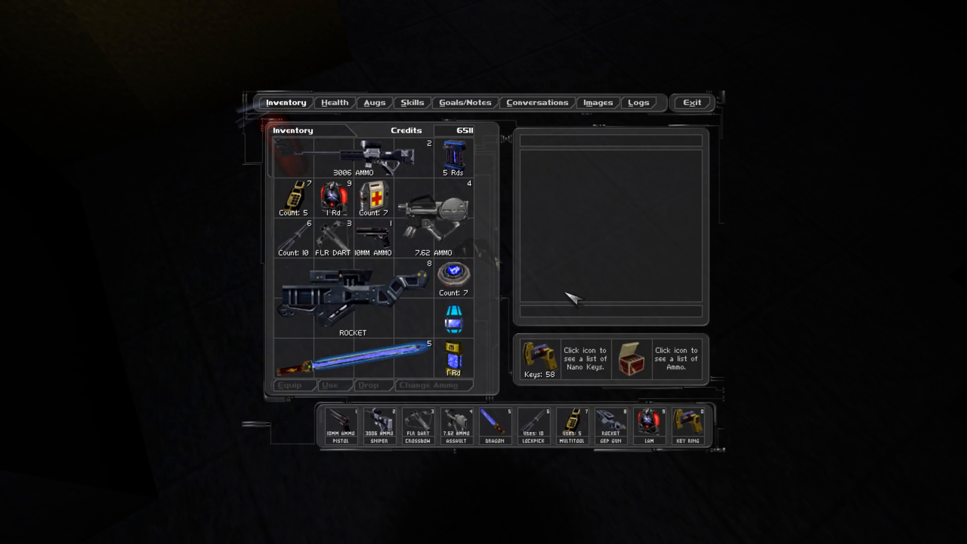
Upgrade the Combat Strength augmentation to level 2 on the Augs page.
click(373, 102)
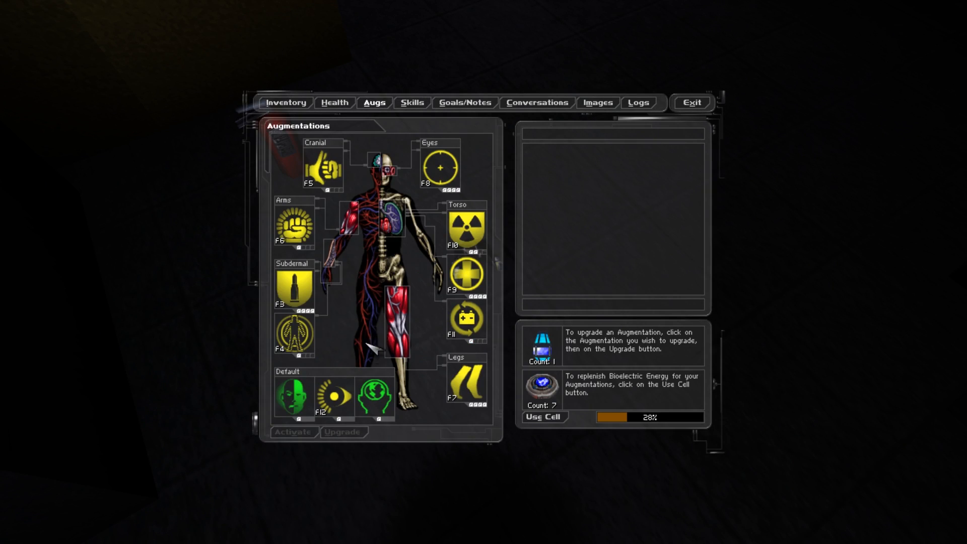
click(294, 223)
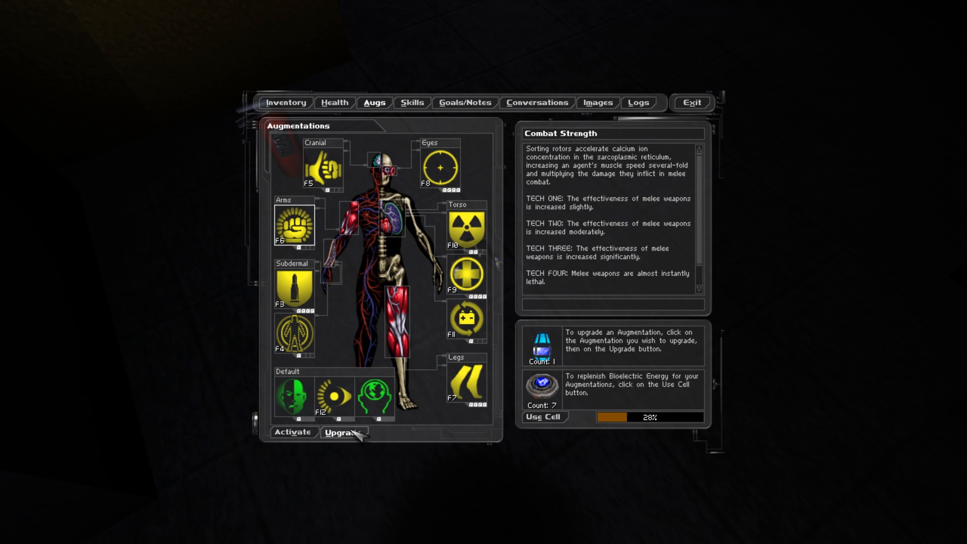
click(344, 432)
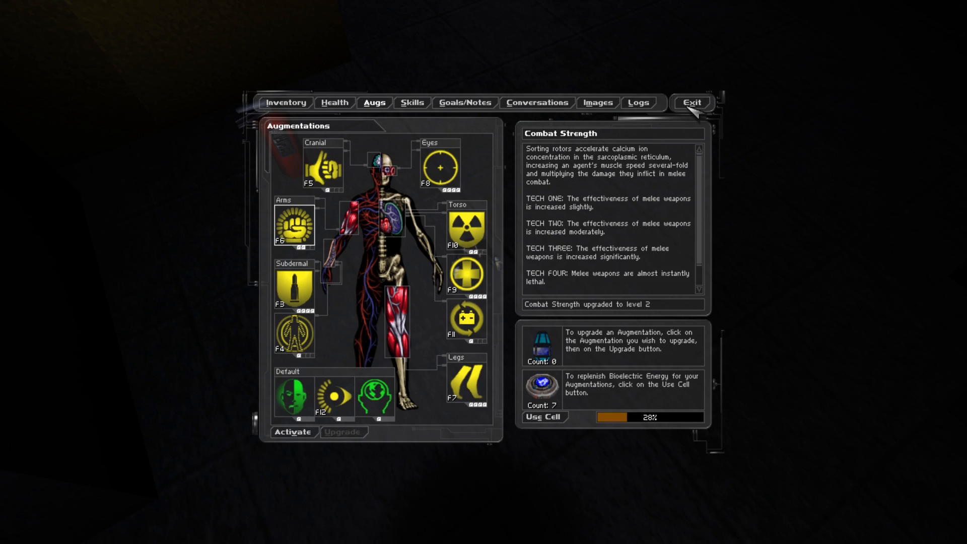
click(692, 103)
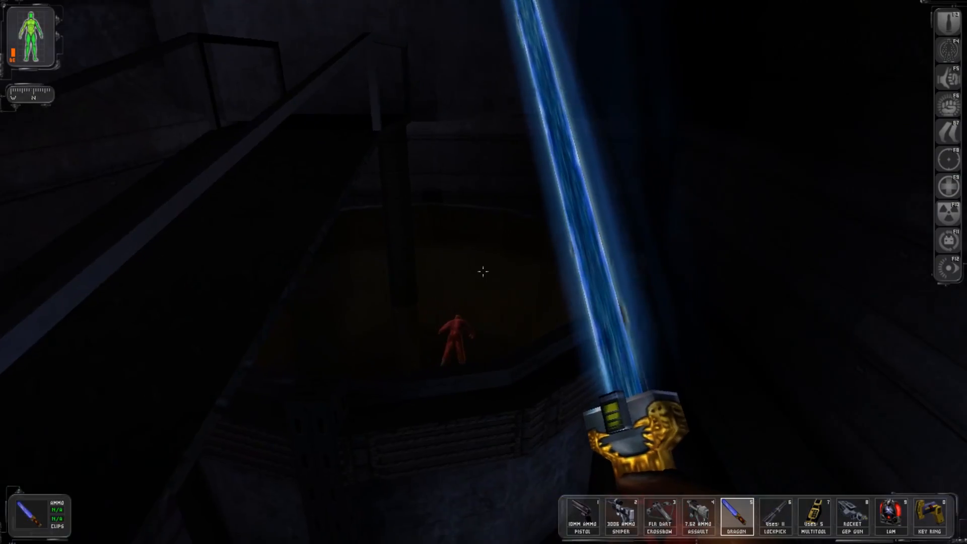
mouse_move(483, 272)
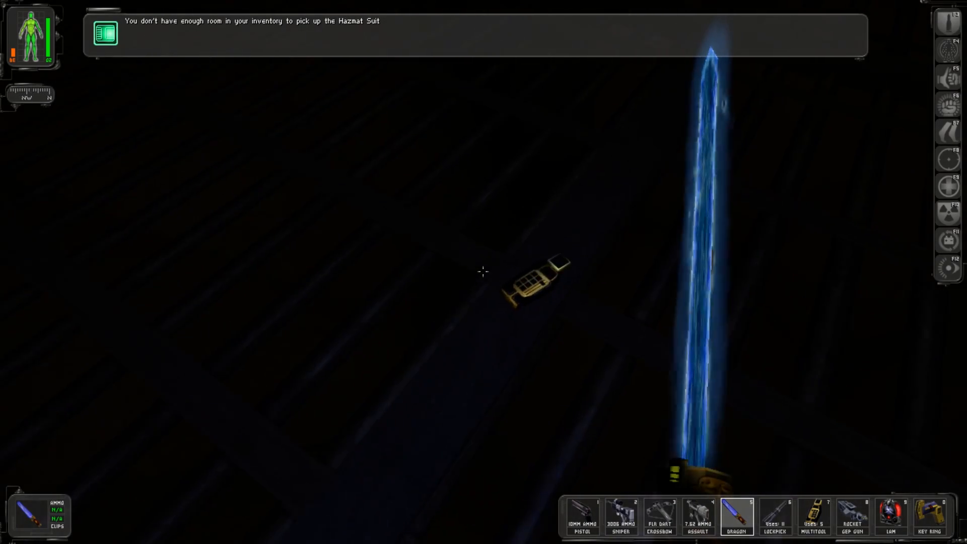
Drop the Mini-Crossbow from the inventory and exit back to the game.
click(536, 278)
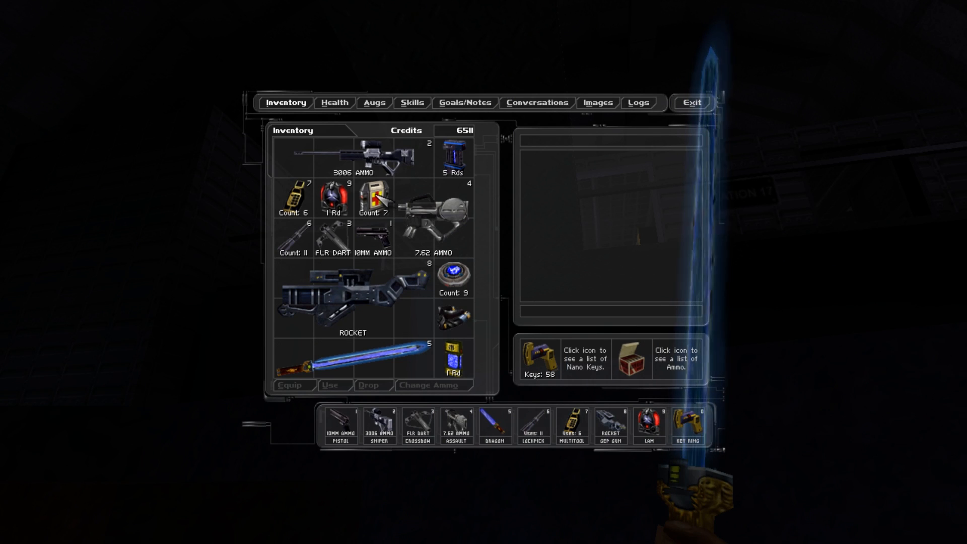
click(334, 197)
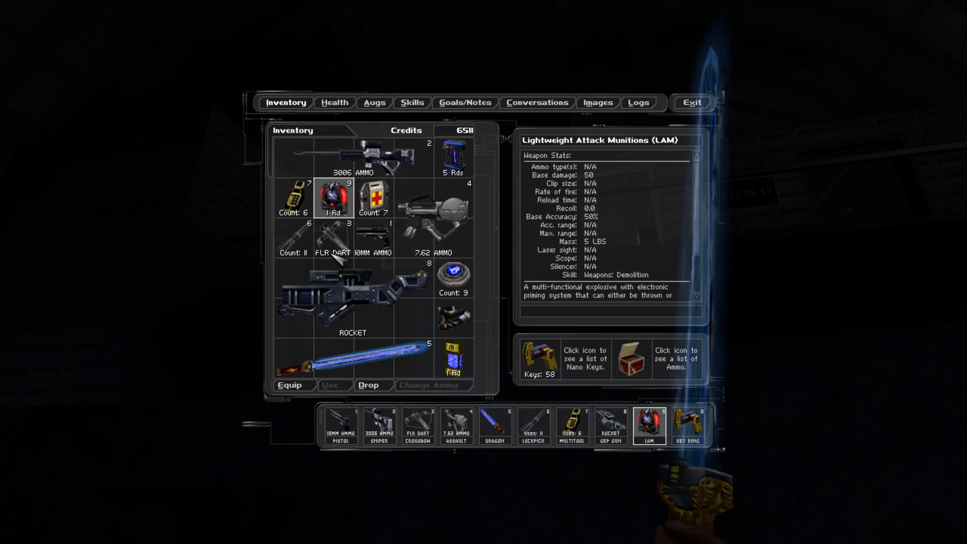
click(334, 237)
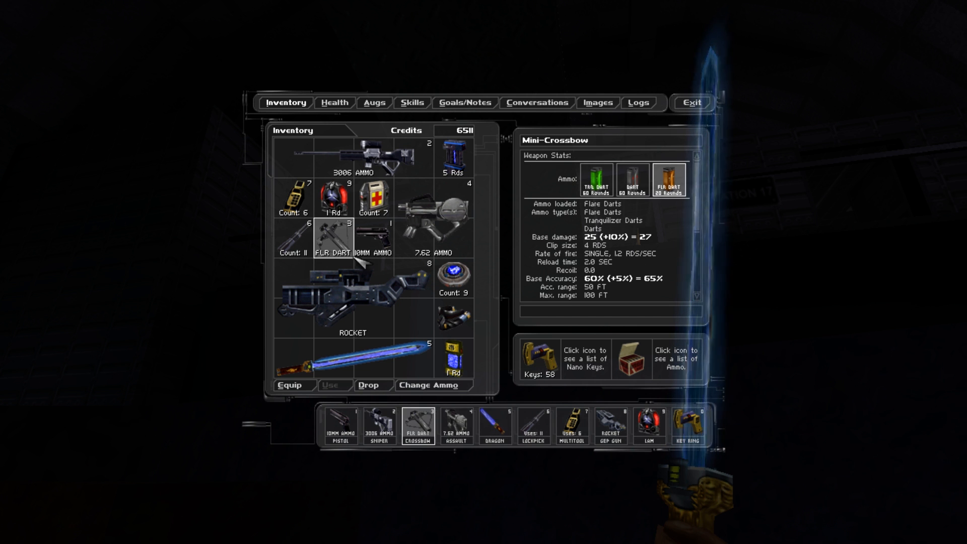
click(367, 384)
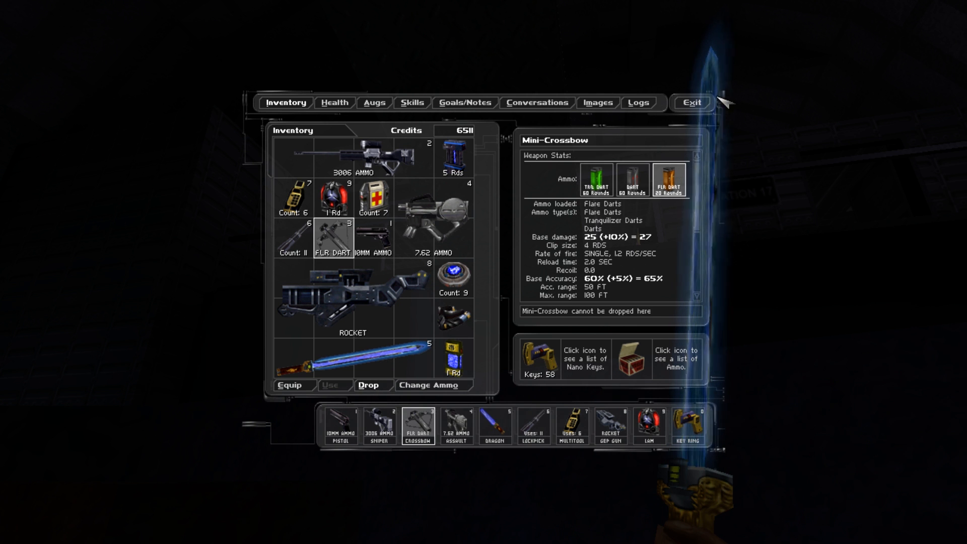
click(691, 102)
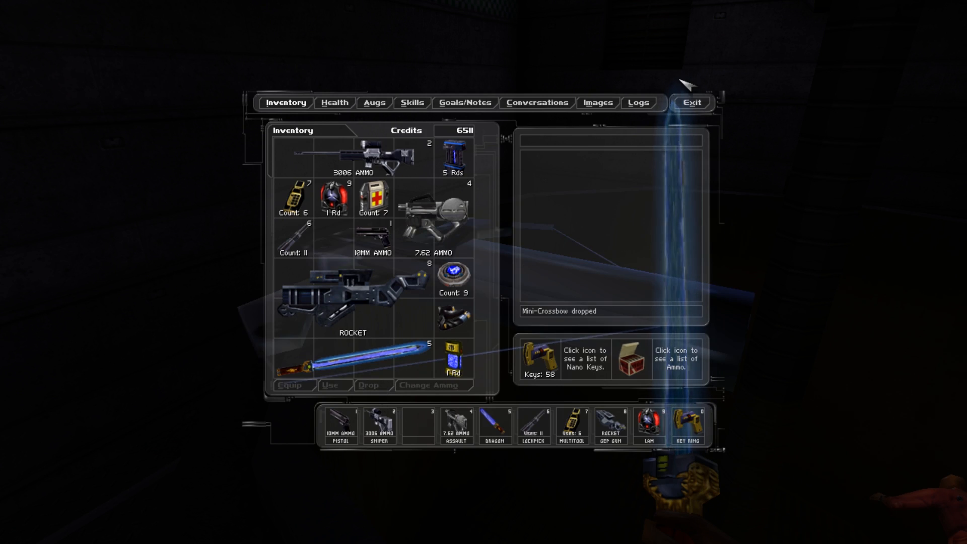
click(690, 102)
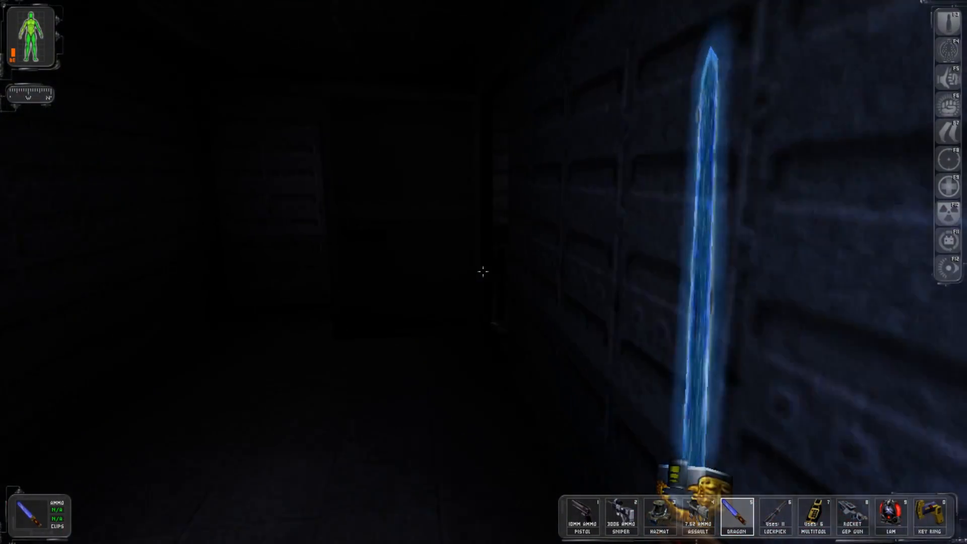
mouse_move(483, 271)
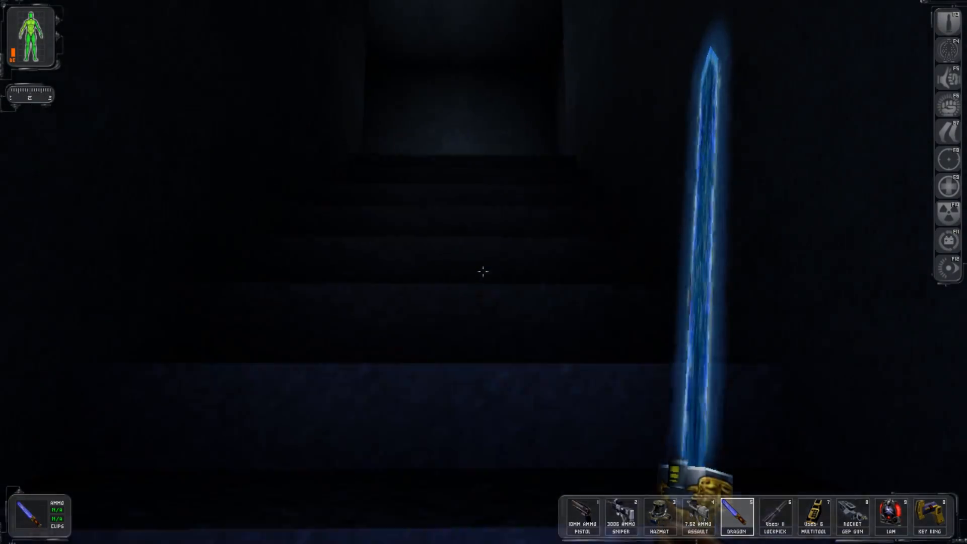
mouse_move(483, 272)
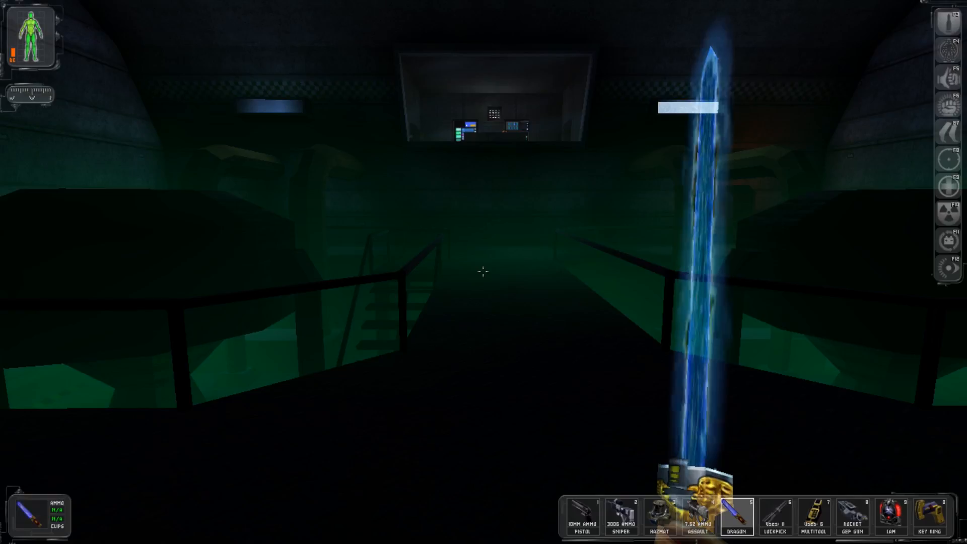
mouse_move(483, 272)
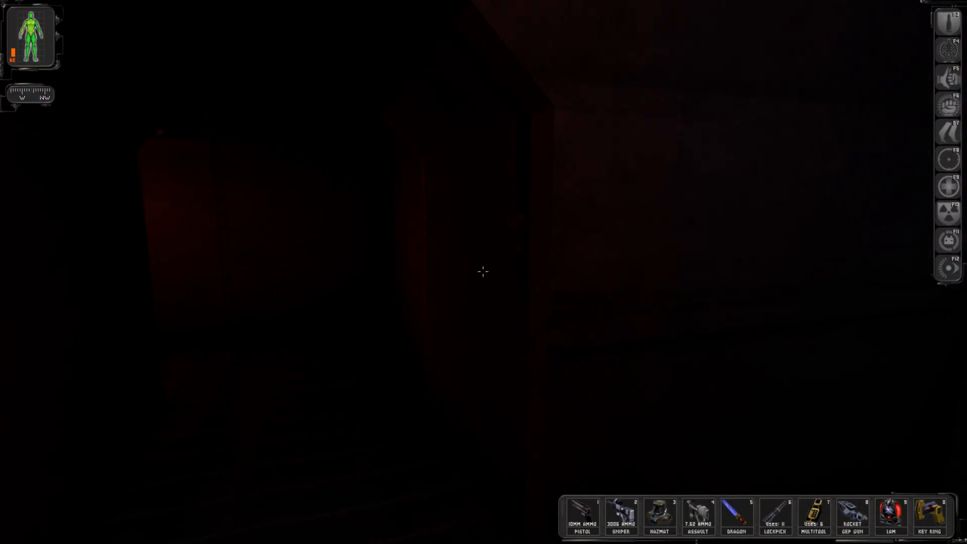
mouse_move(481, 271)
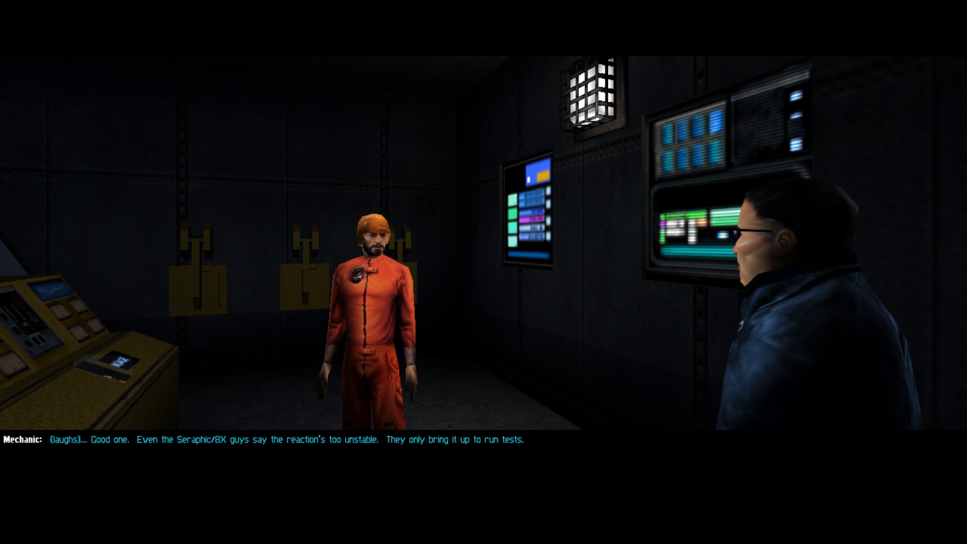
Advance the mechanics' conversation and move to the railing over the green chamber.
click(483, 438)
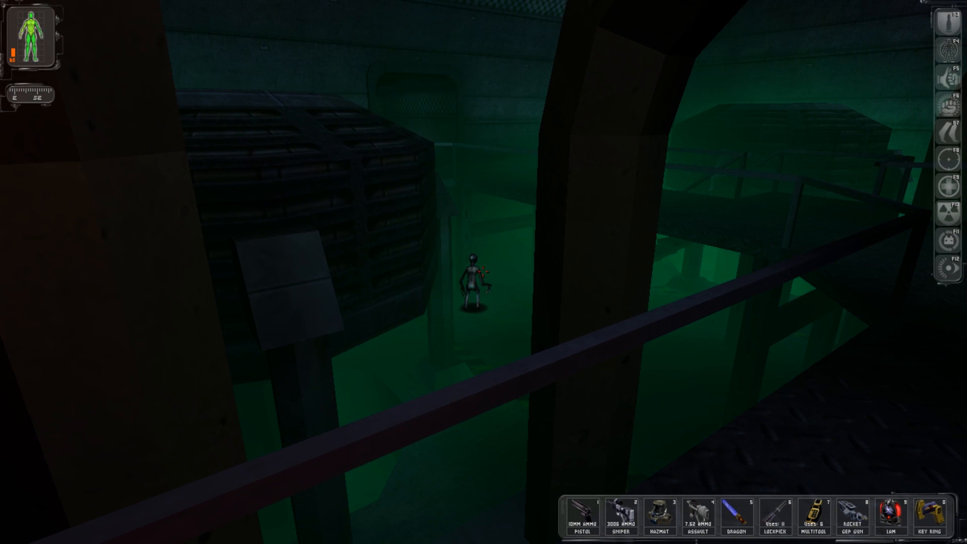
Shoot the grey creature below with the sniper rifle, then bring up the inventory.
key(2)
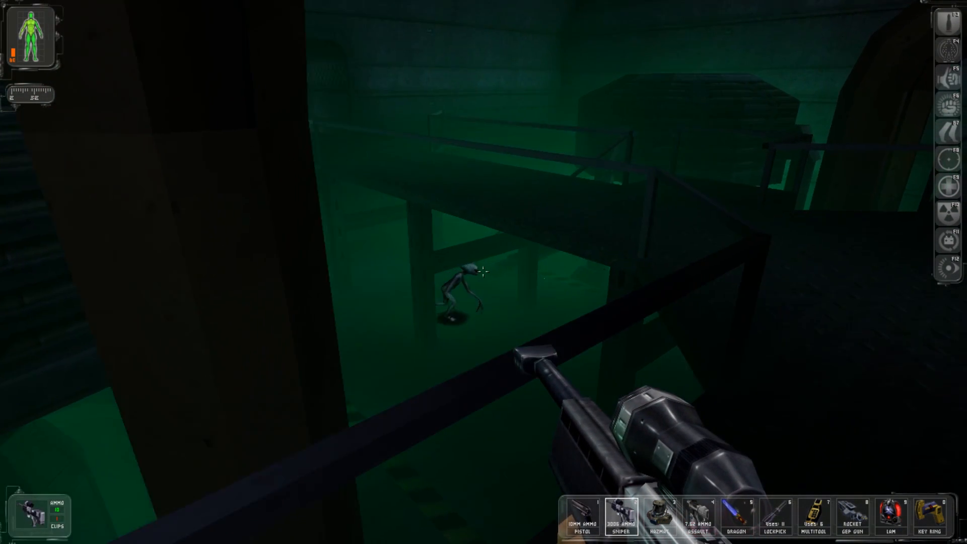
right_click(483, 272)
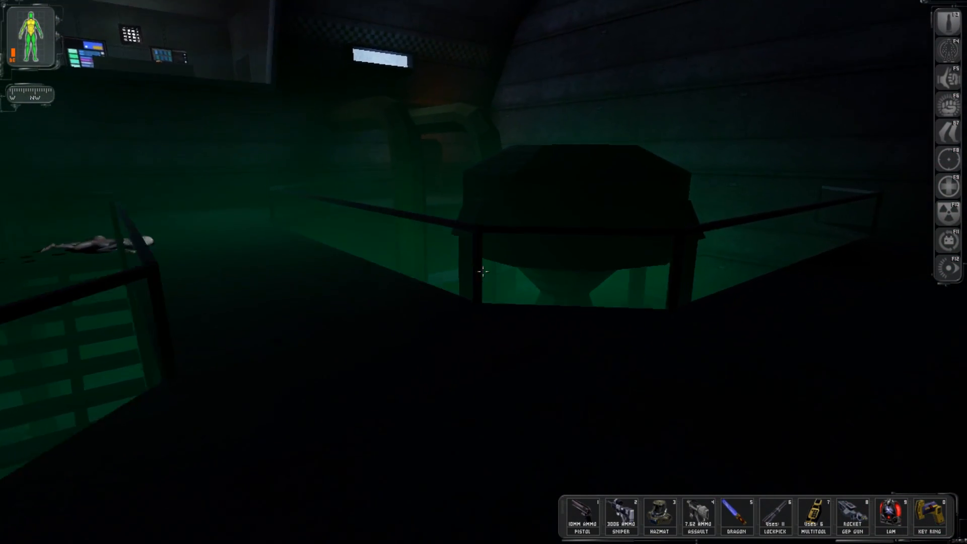
key(2)
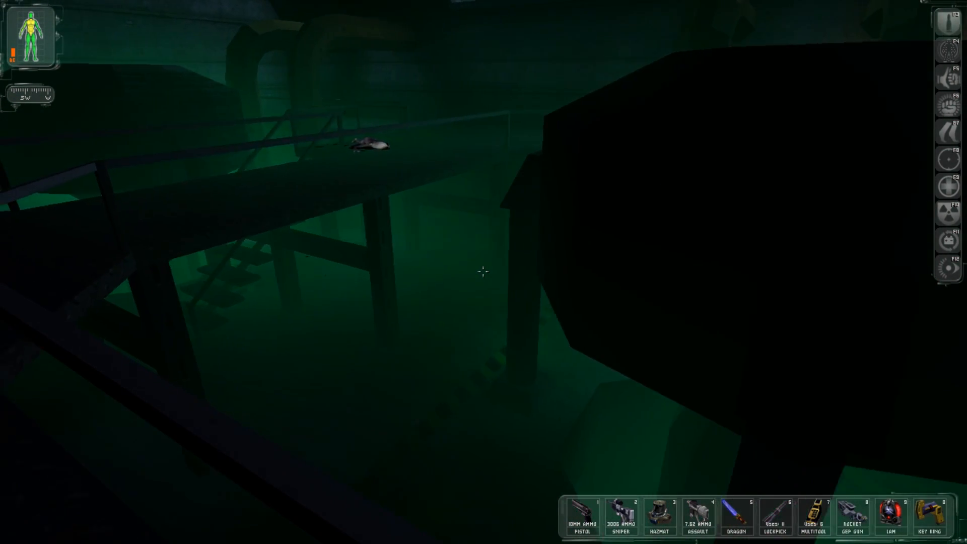
key(i)
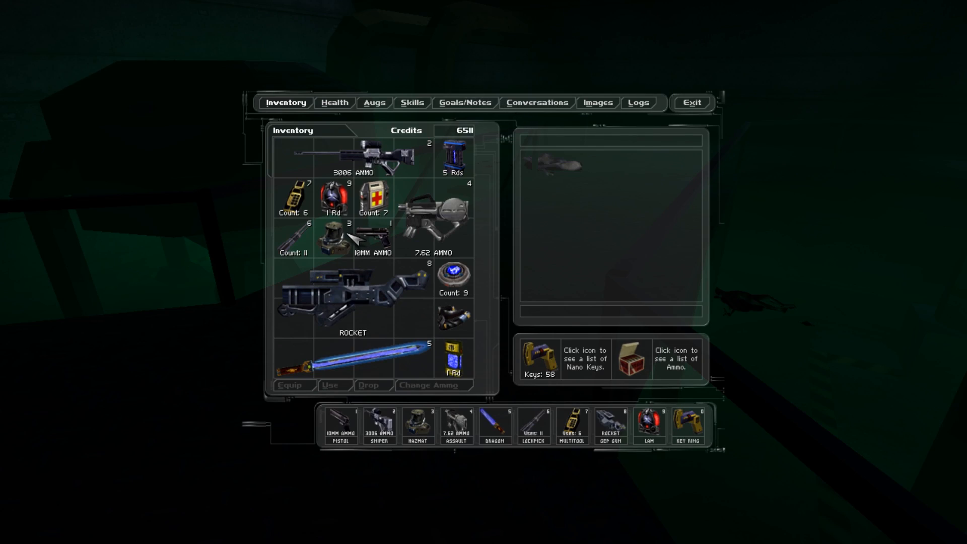
Wear the Hazmat Suit and use a Bioelectric Cell to recharge energy.
click(333, 241)
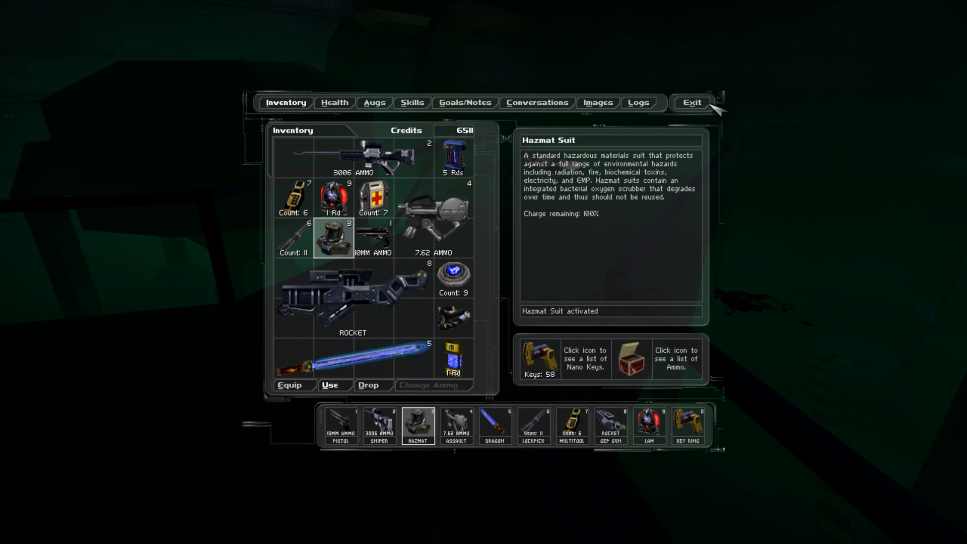
click(692, 103)
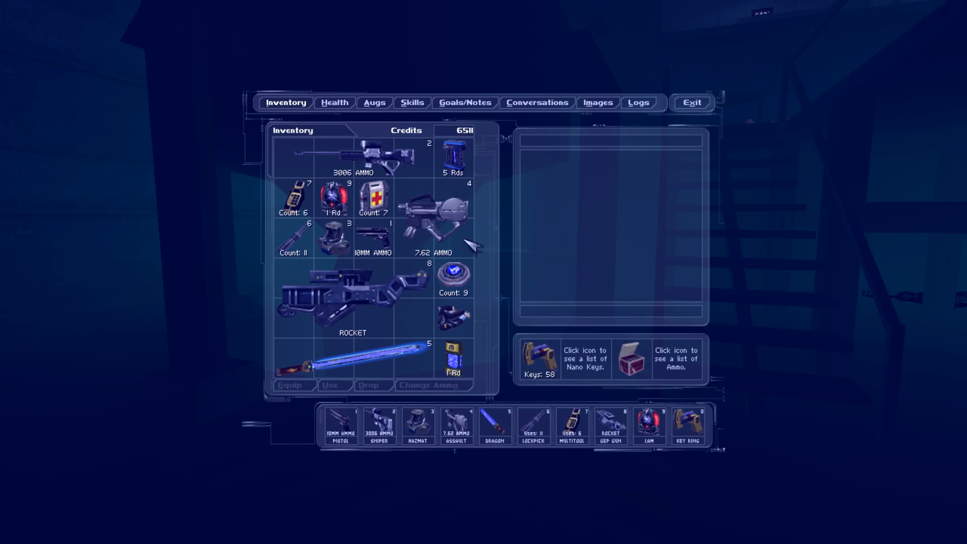
click(453, 278)
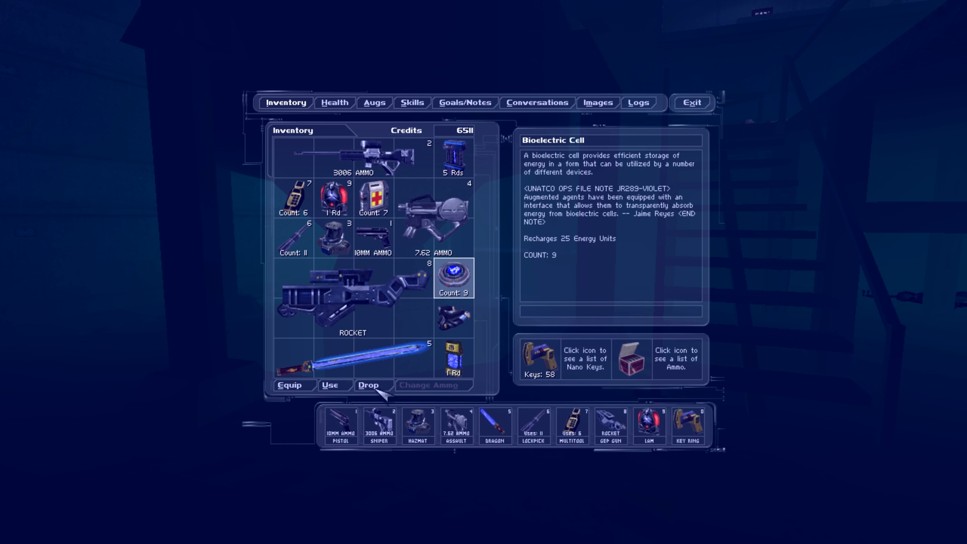
click(329, 384)
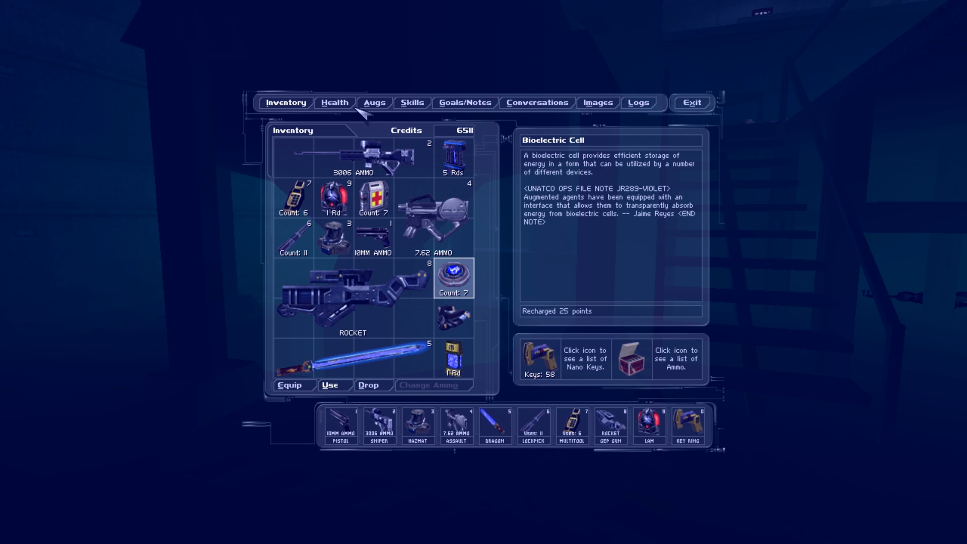
click(334, 102)
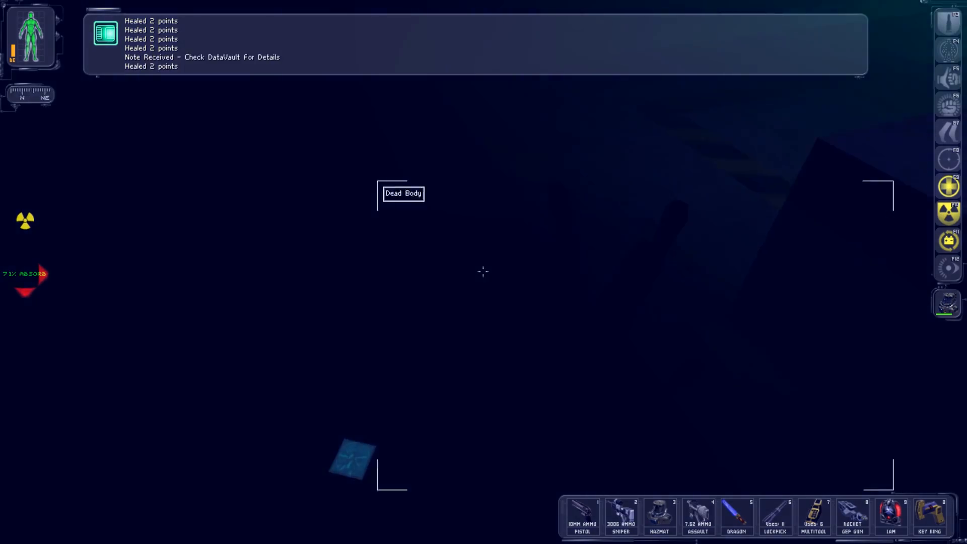
Search the dead body, picking up a bioelectric cell and a multitool.
click(403, 193)
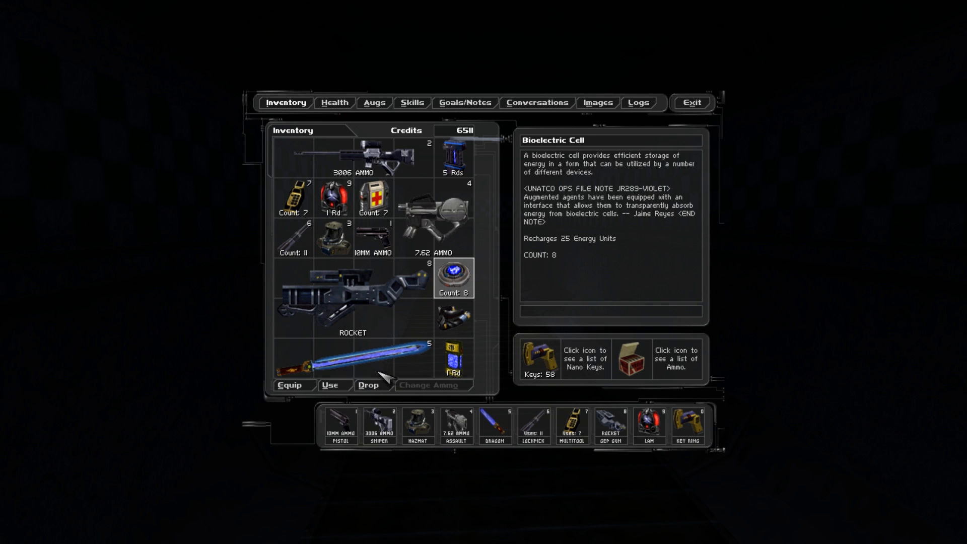
Use more bioelectric cells to recharge, then view a skill on the Skills page.
click(331, 385)
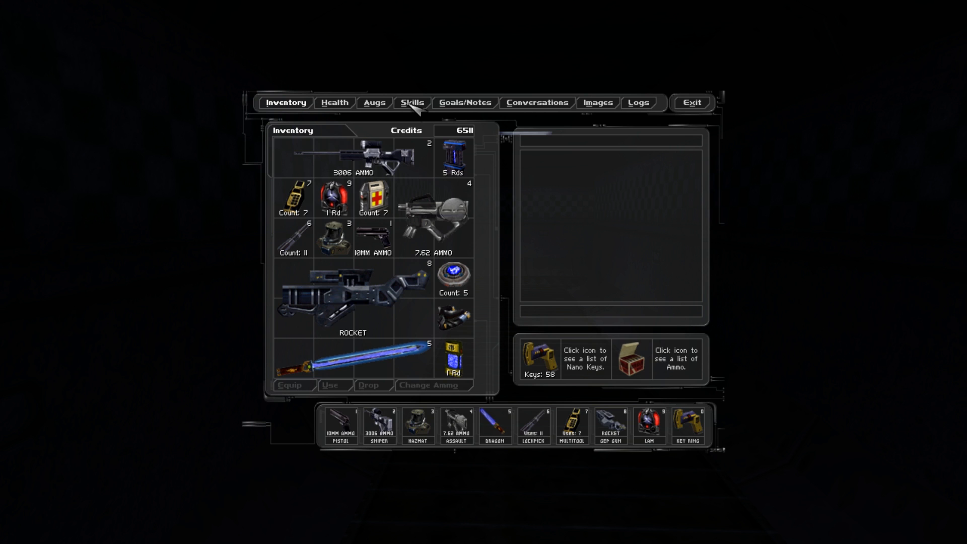
click(412, 103)
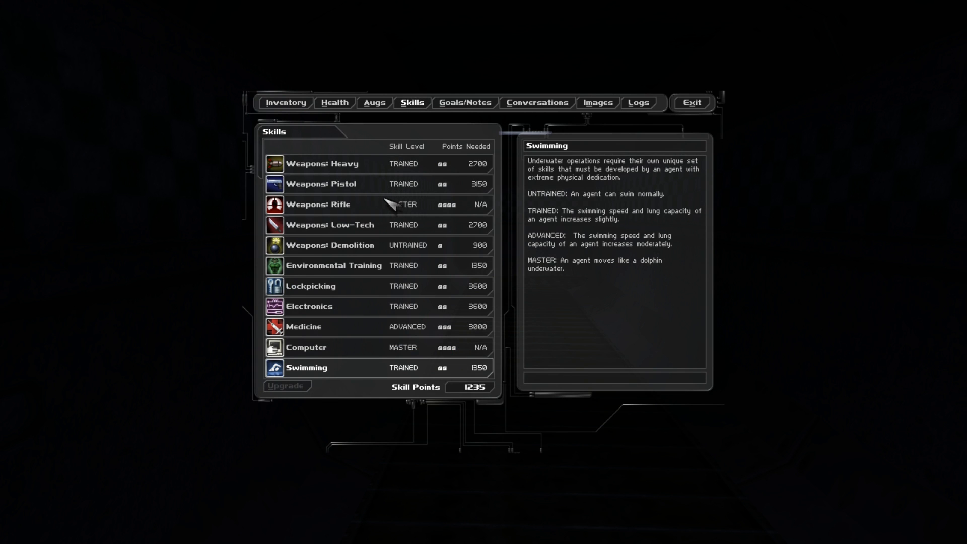
click(463, 103)
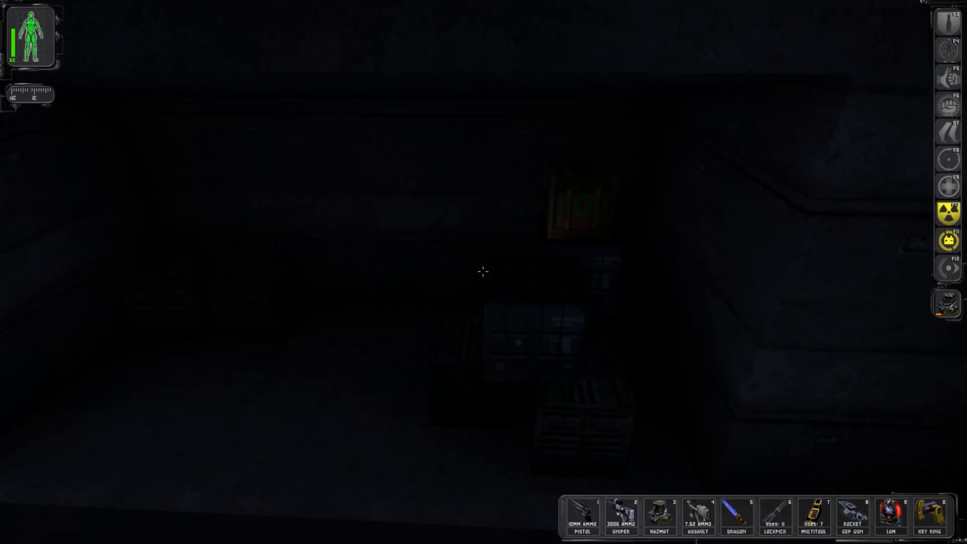
mouse_move(482, 271)
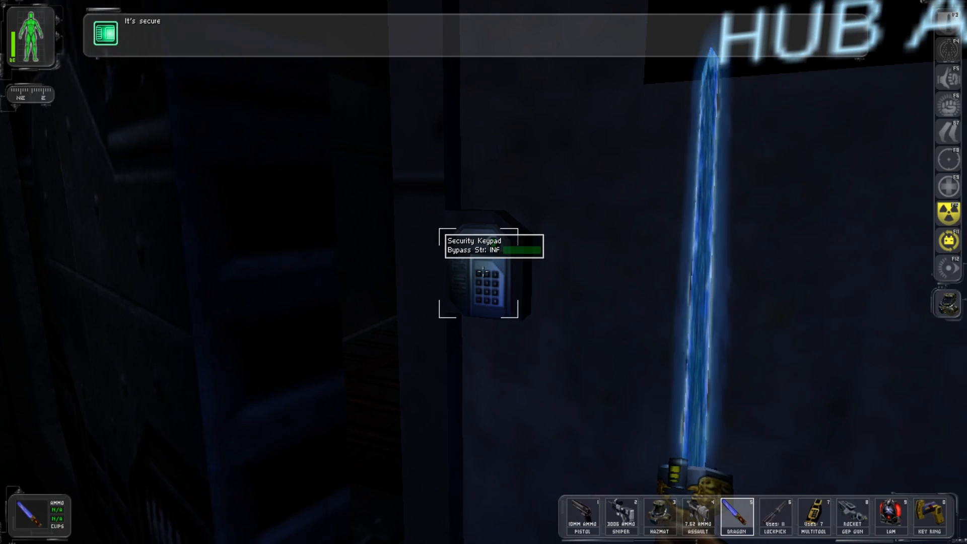
Approach the Hub A security keypad with the Dragon's Tooth drawn and use the MedBot.
click(482, 284)
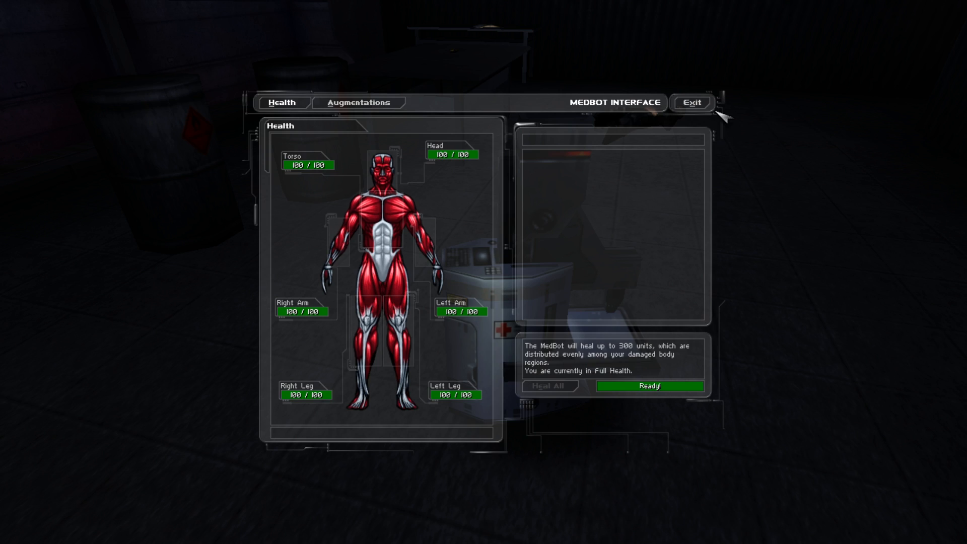
Review body region health in the MedBot interface, all at 100 of 100.
click(690, 103)
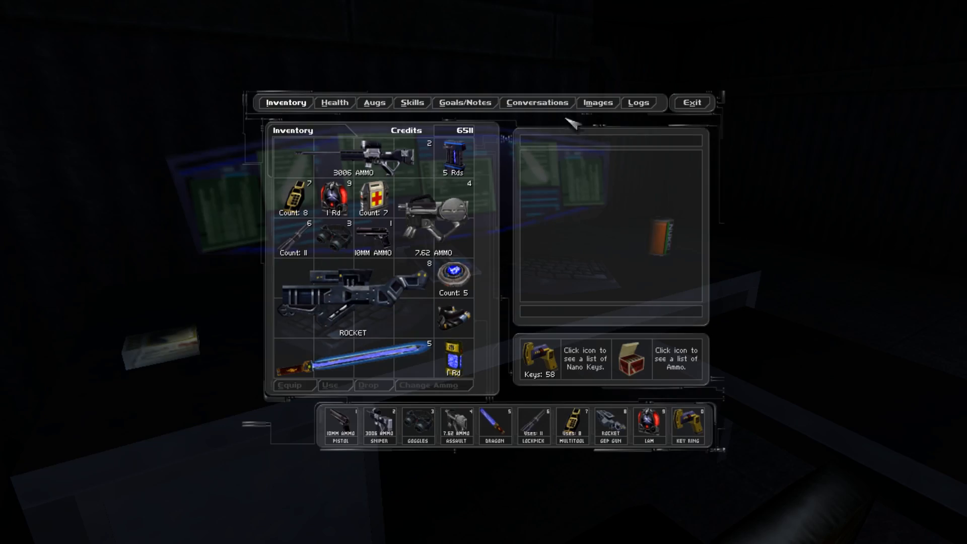
Scroll the Goals/Notes to the Lab login note, then return to the terminal.
click(464, 103)
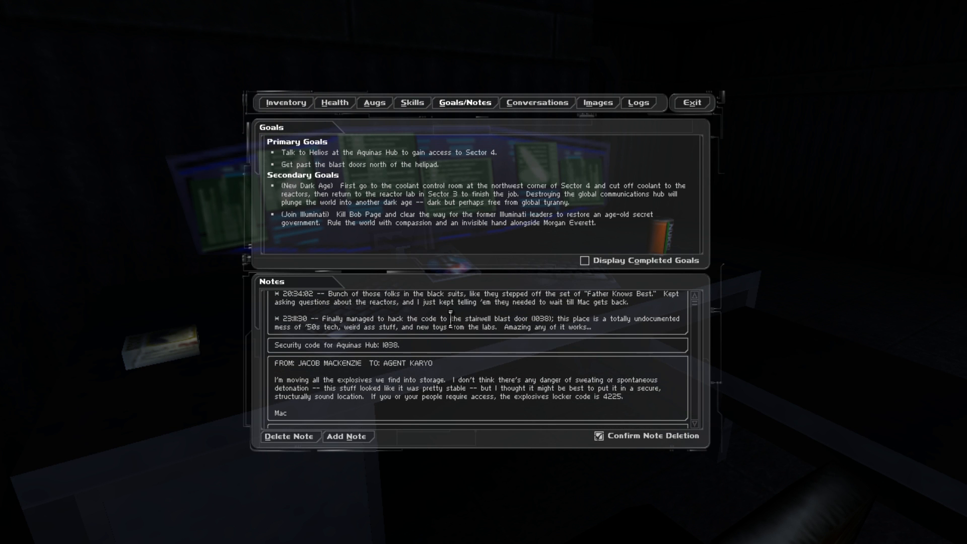
scroll(down, 3)
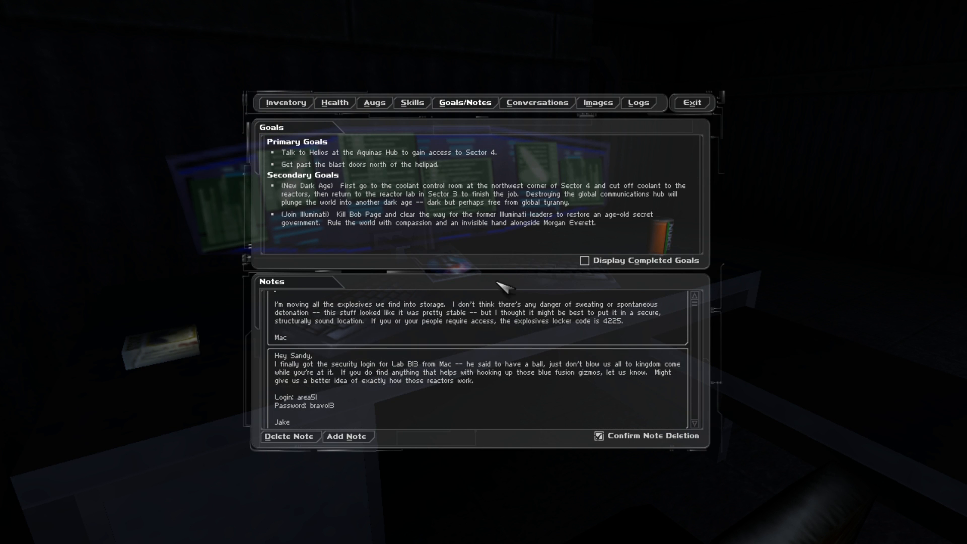
click(692, 103)
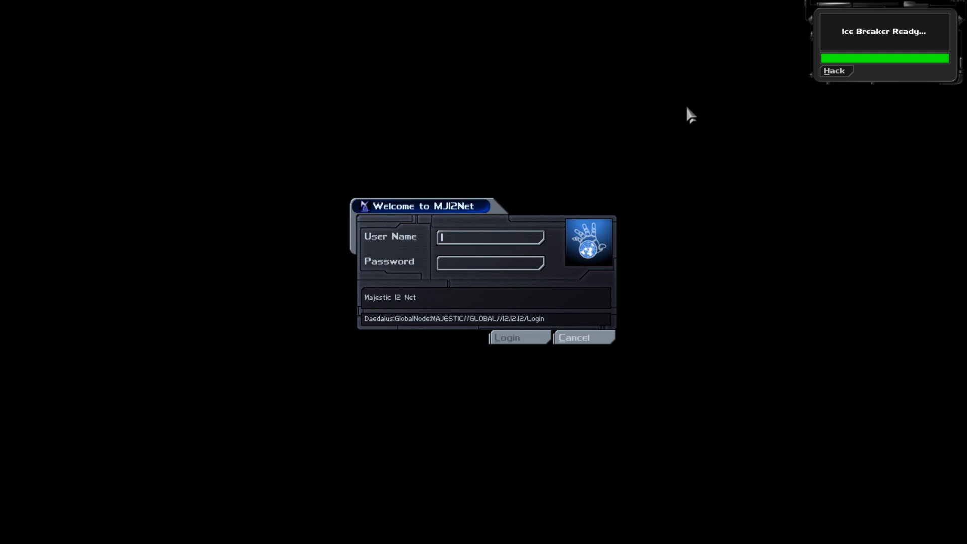
Enter user name 'area51', then hack past the denied login with the ICE Breaker.
text(area51)
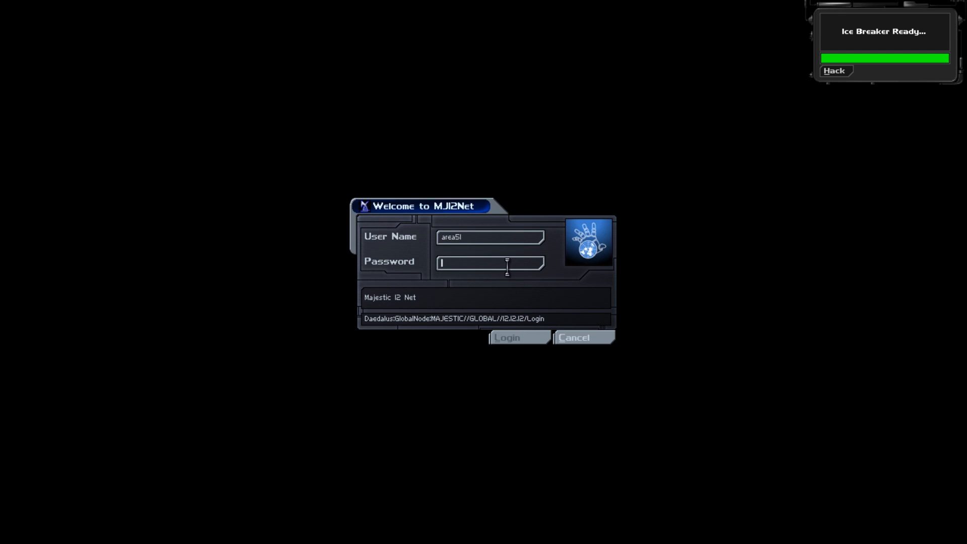
click(519, 338)
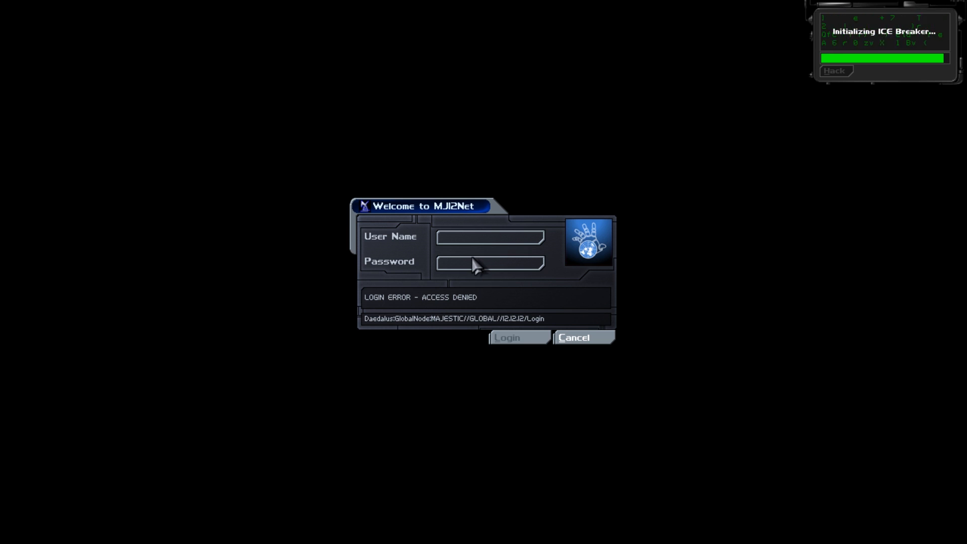
click(835, 70)
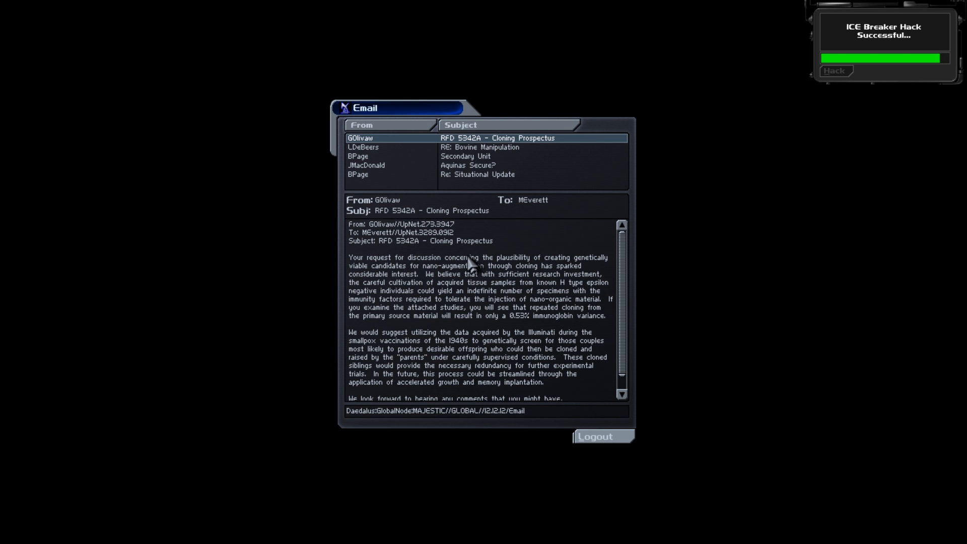
Read the RFD 5342A and Secondary Unit emails, then log out of MJ12Net.
scroll(down, 3)
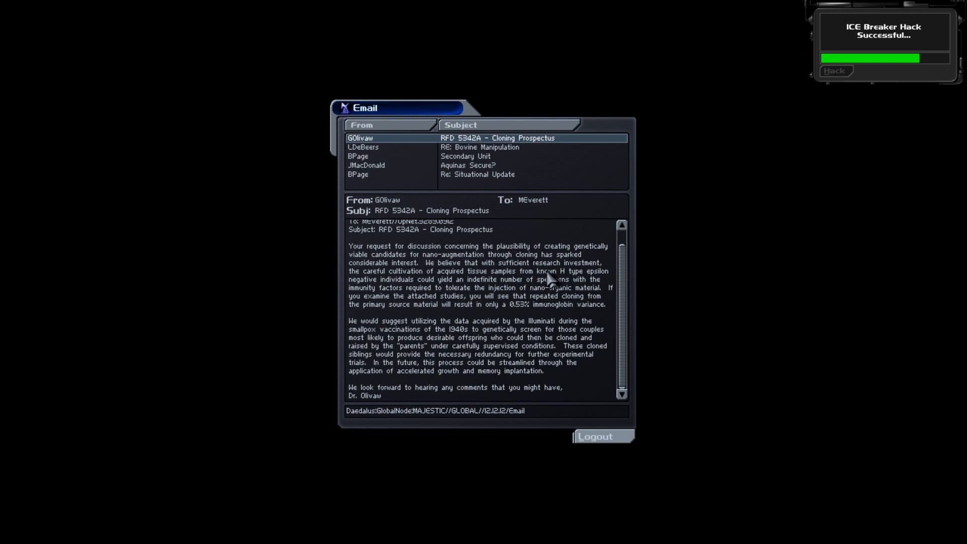
mouse_move(441, 284)
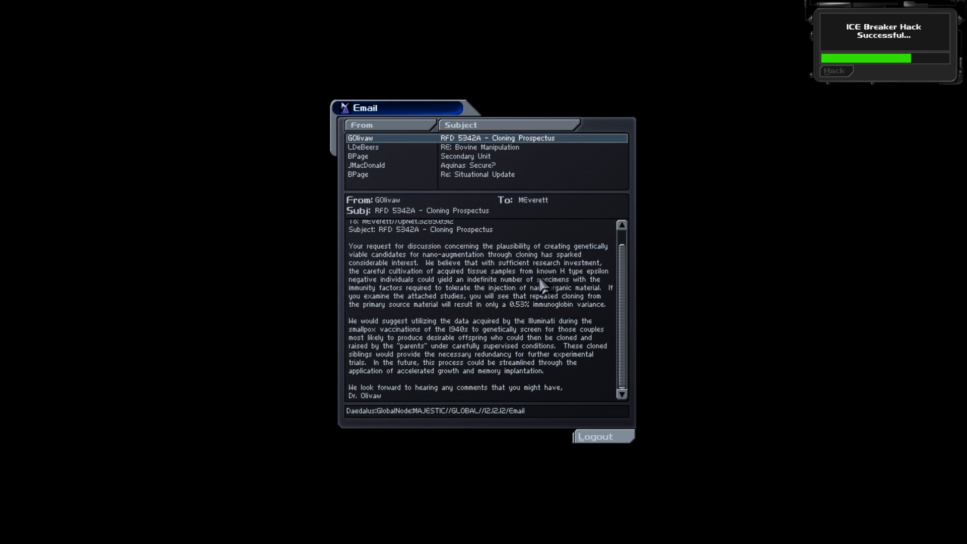
mouse_move(432, 296)
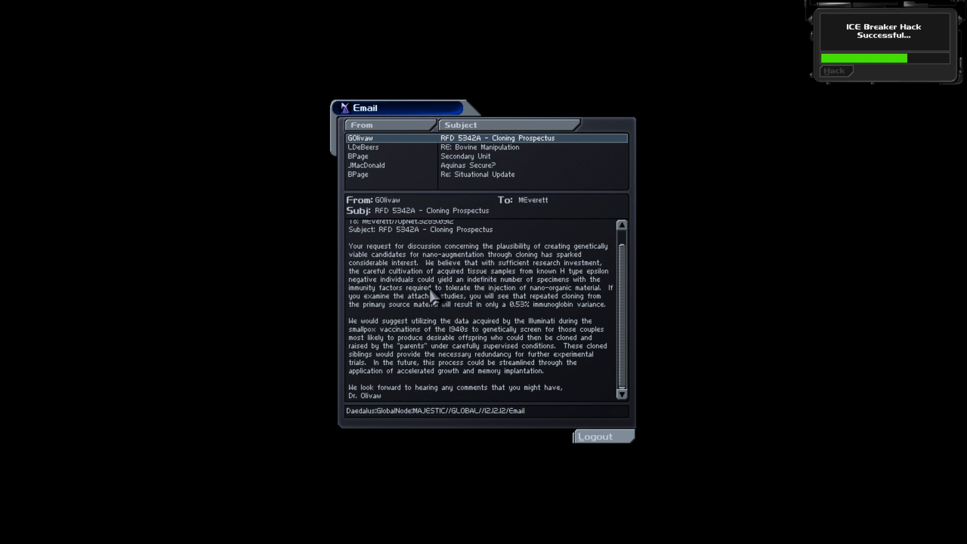
mouse_move(526, 290)
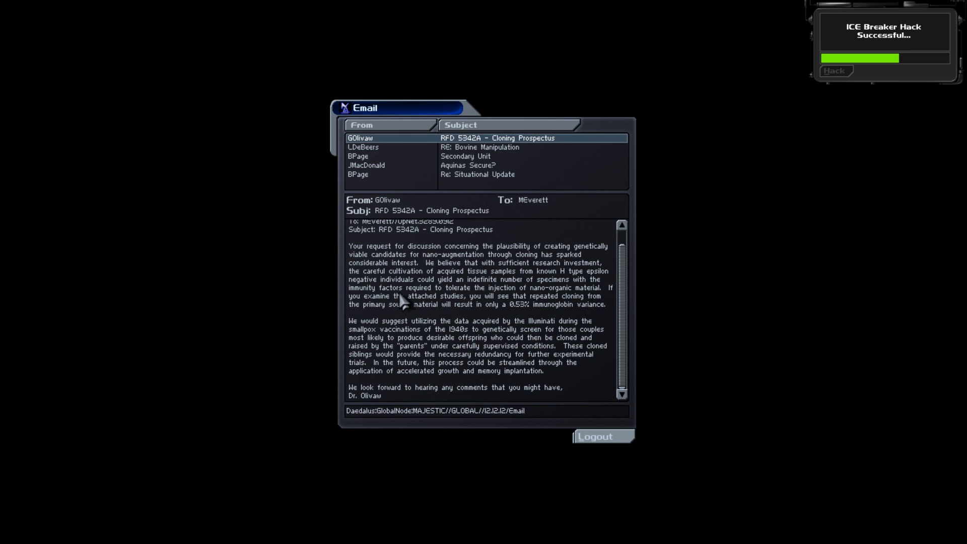
mouse_move(504, 302)
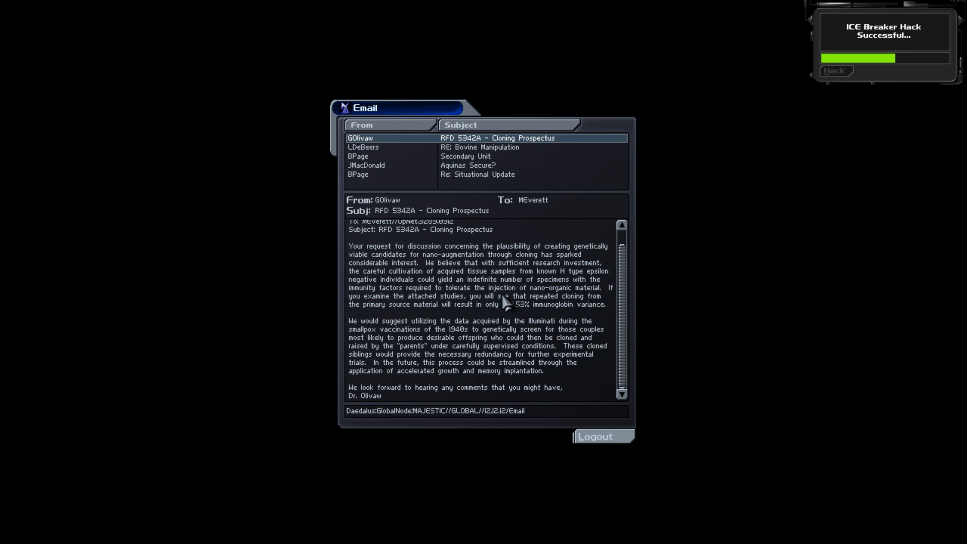
mouse_move(561, 306)
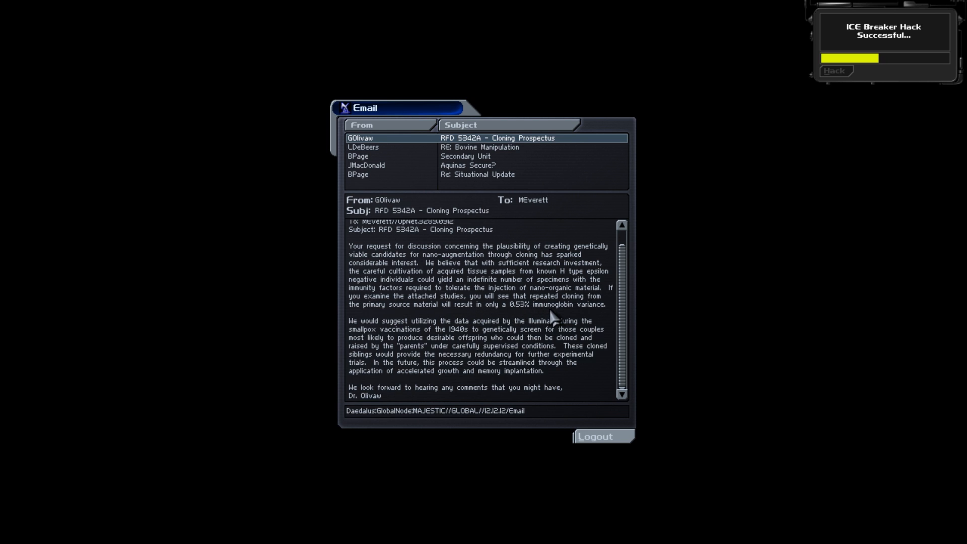
mouse_move(508, 326)
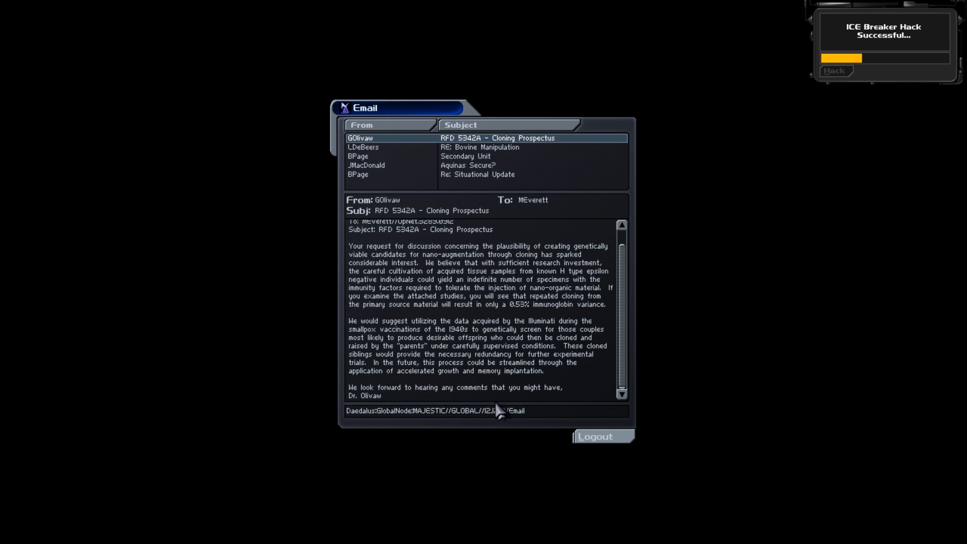
click(465, 156)
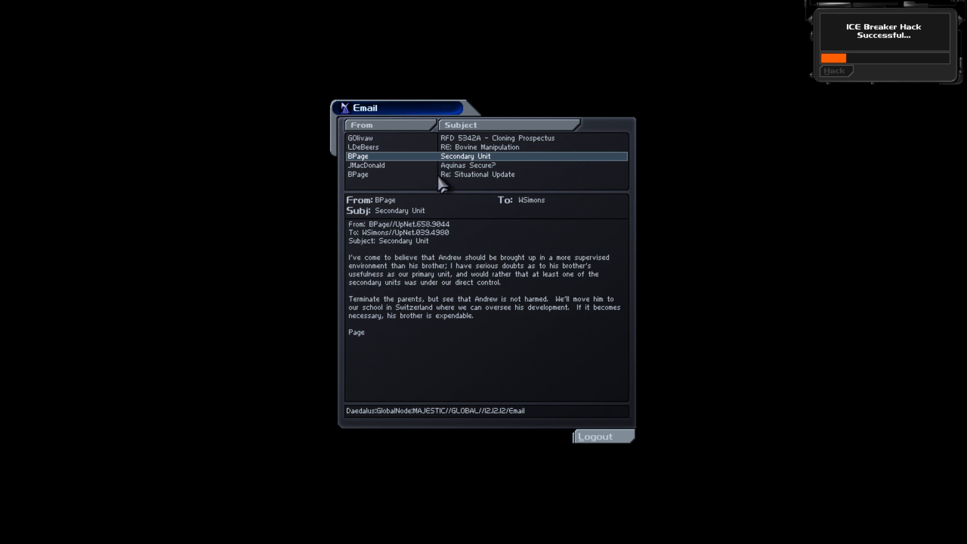
mouse_move(430, 175)
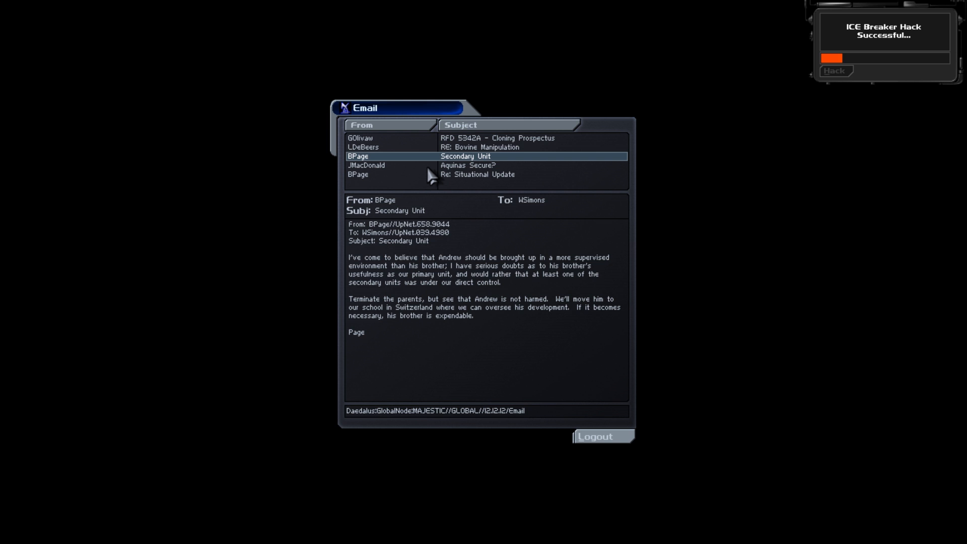
mouse_move(649, 440)
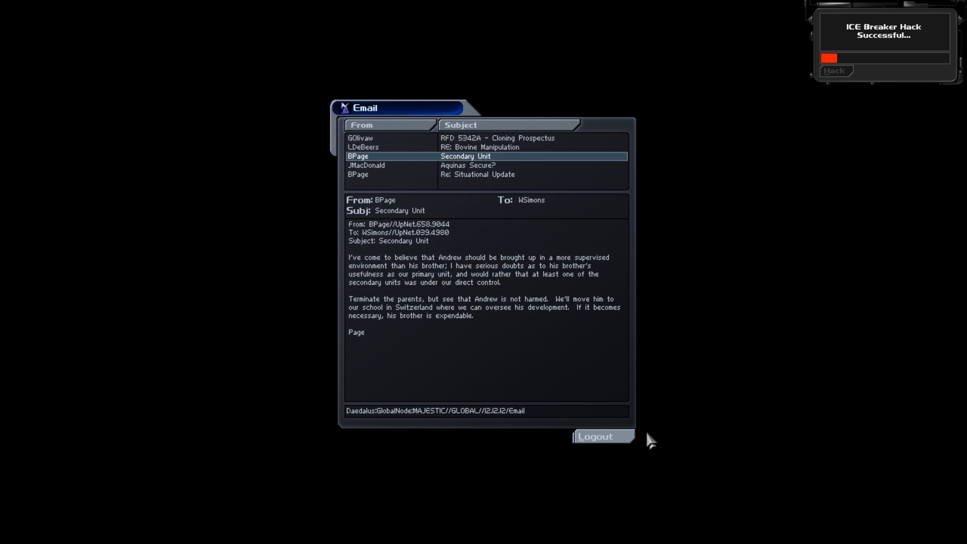
click(595, 436)
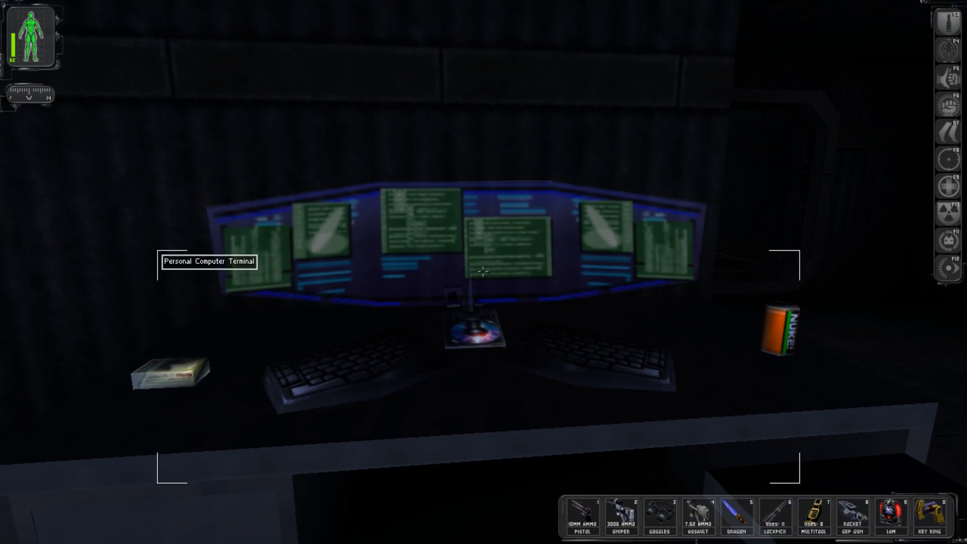
Use the Personal Computer Terminal on the desk again.
click(482, 273)
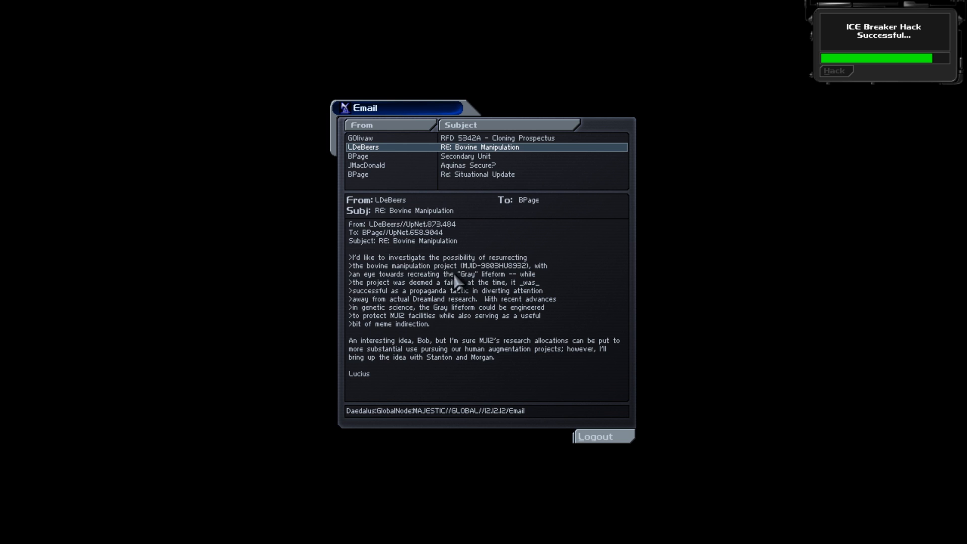
mouse_move(491, 284)
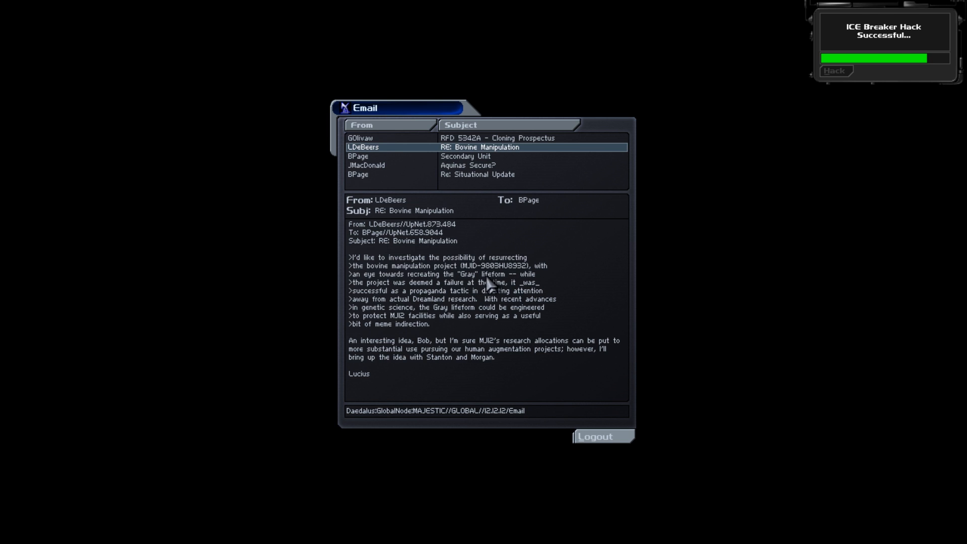
mouse_move(491, 290)
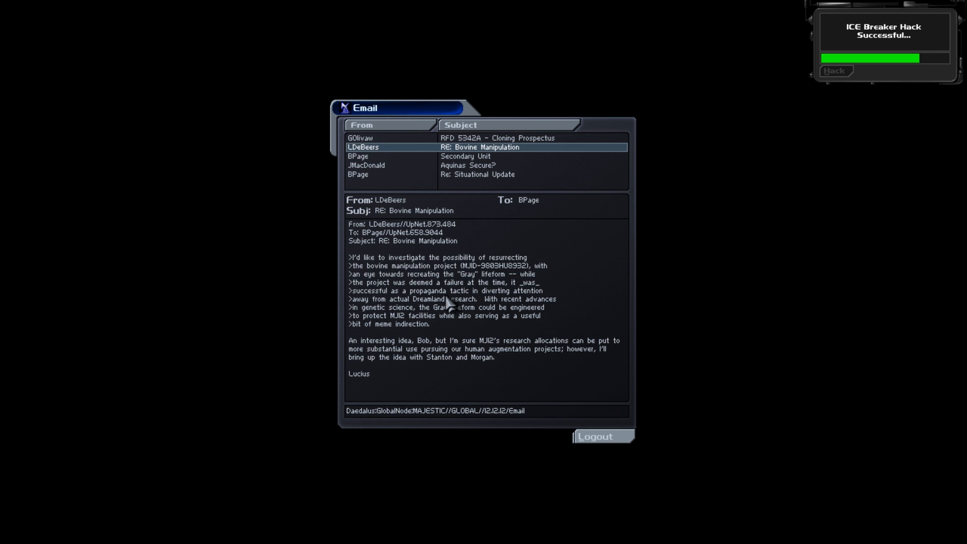
mouse_move(435, 308)
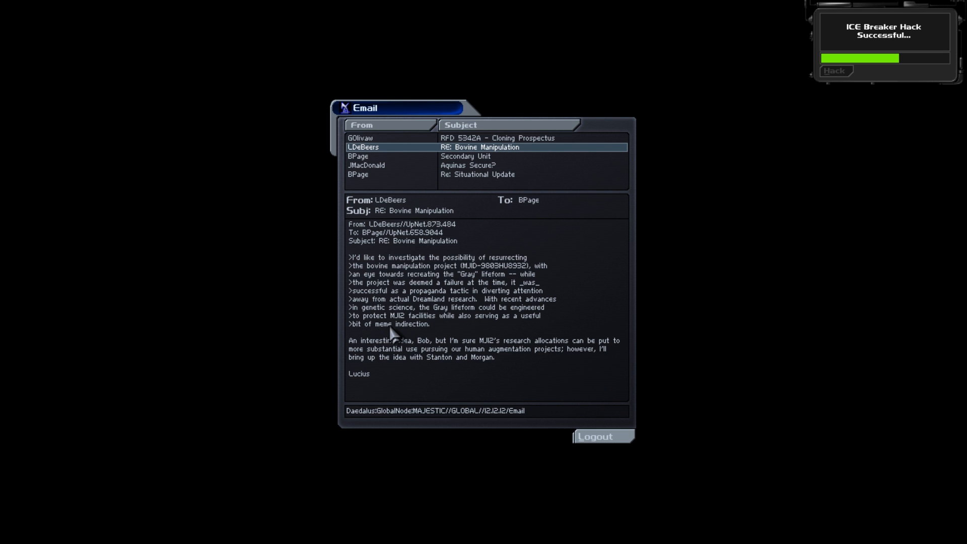
mouse_move(386, 338)
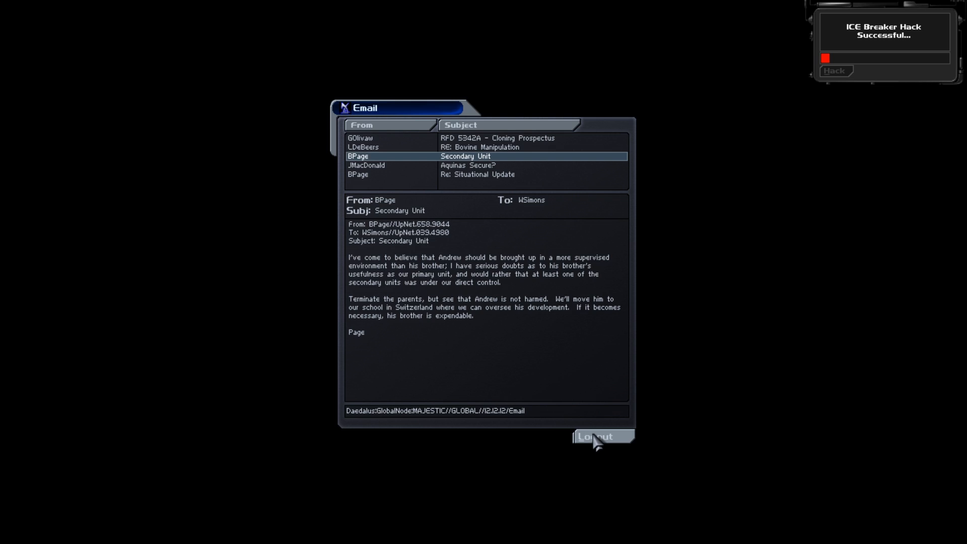
Log off, then read the Re: Situational Update email and log out again.
click(595, 436)
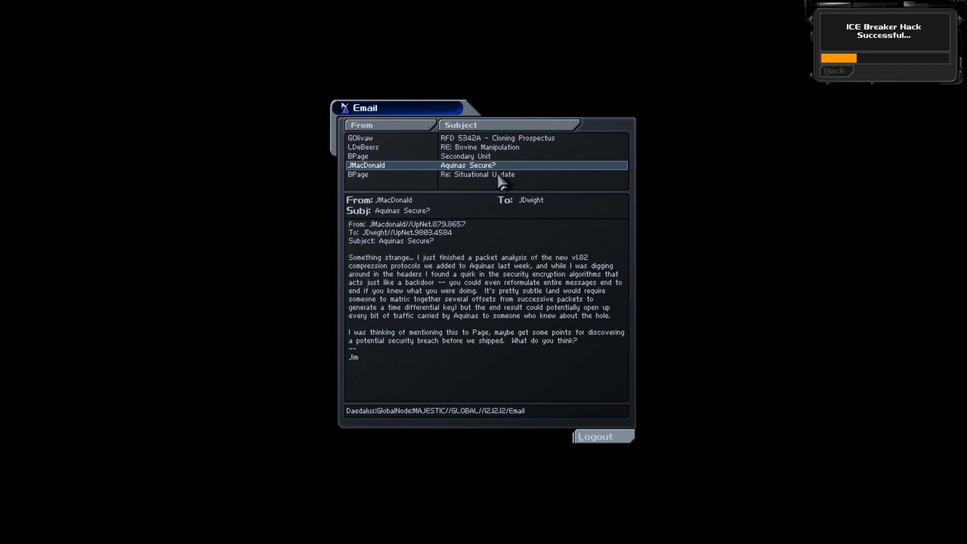
click(487, 175)
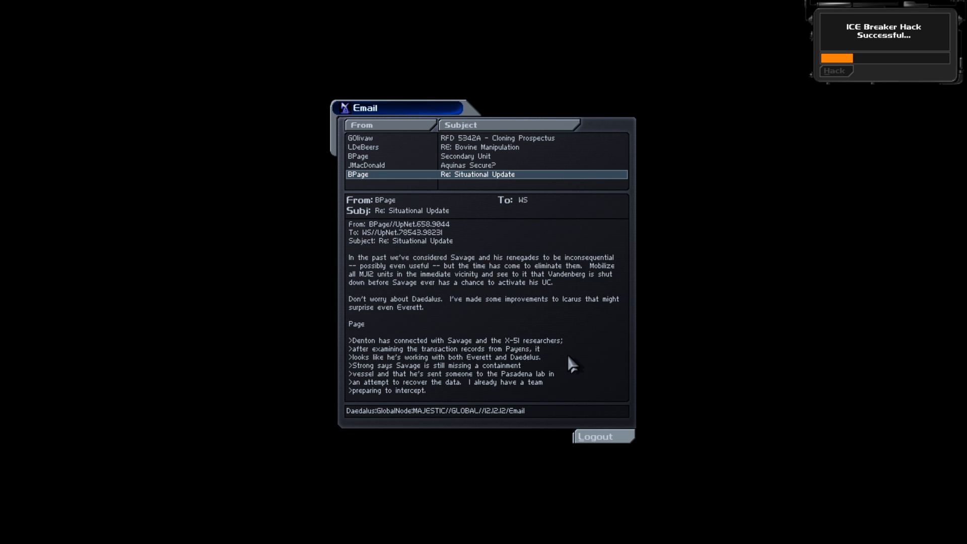
mouse_move(461, 302)
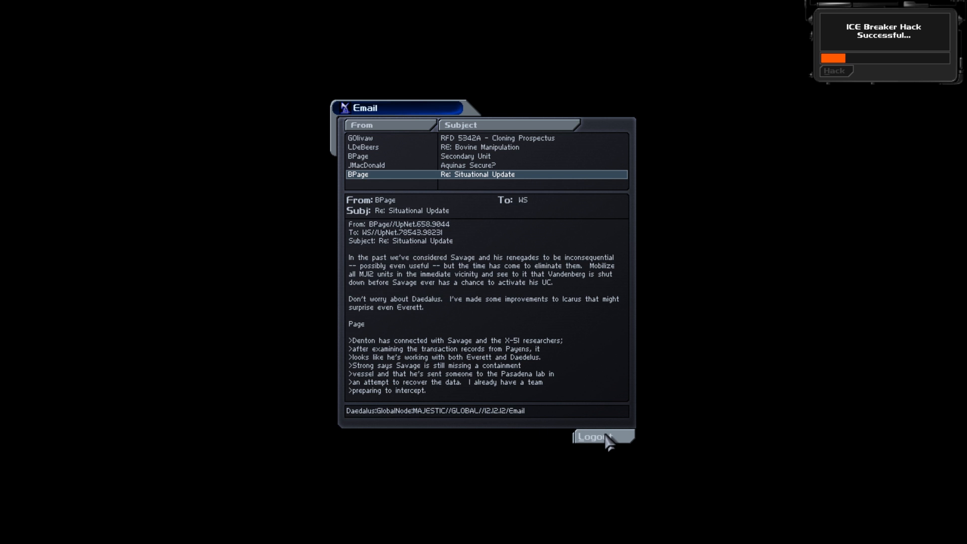
click(594, 436)
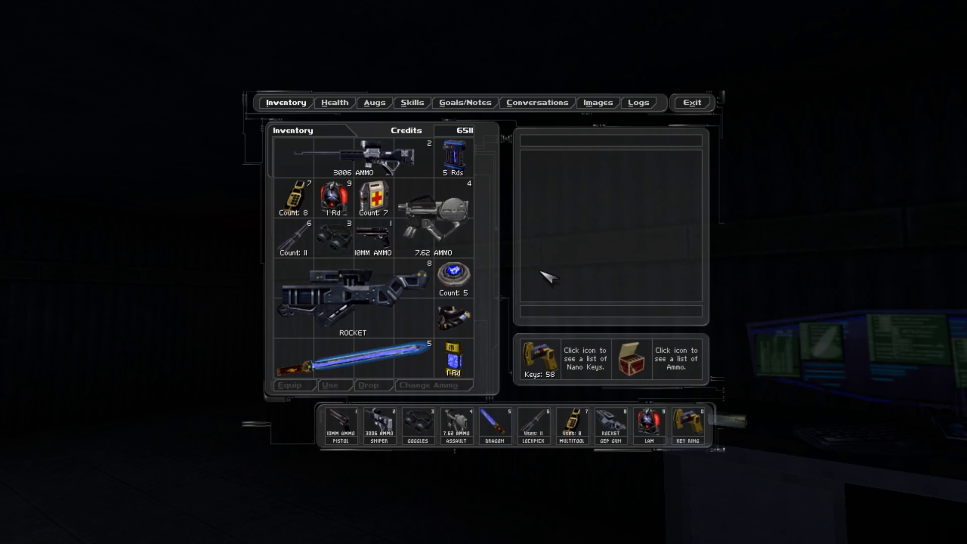
Review the primary and secondary goals and the Aquinas Hub code note, then exit.
click(463, 102)
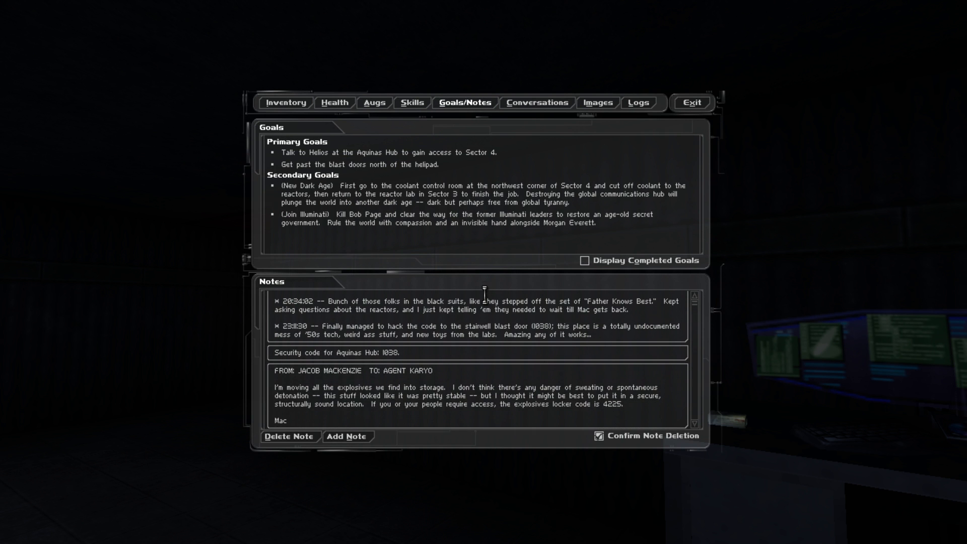
click(691, 103)
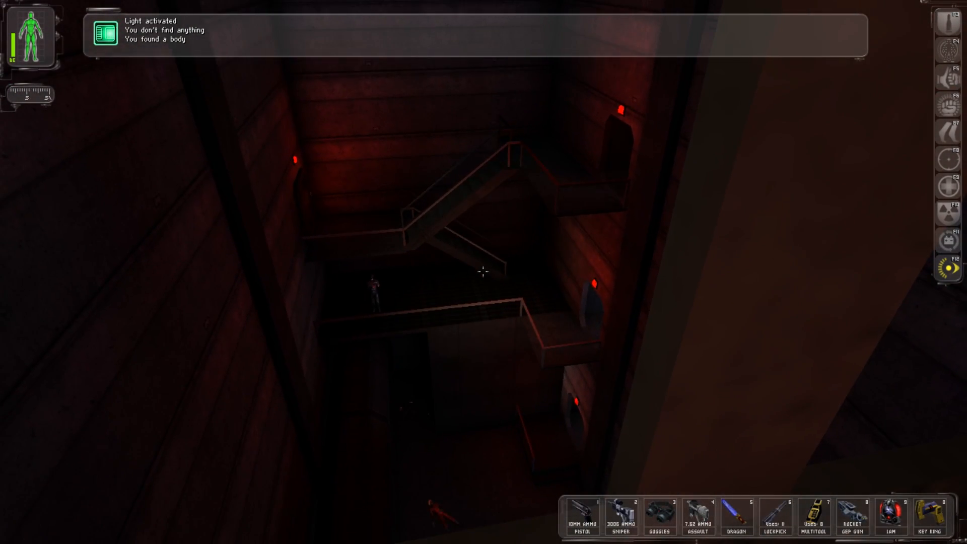
Search the dead worker's body at the bottom of the stairwell.
click(620, 516)
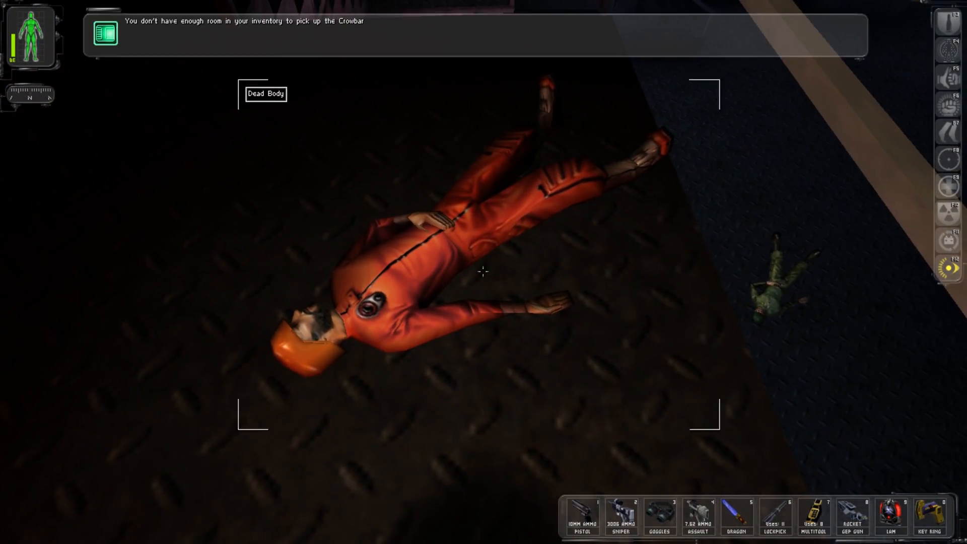
mouse_move(482, 271)
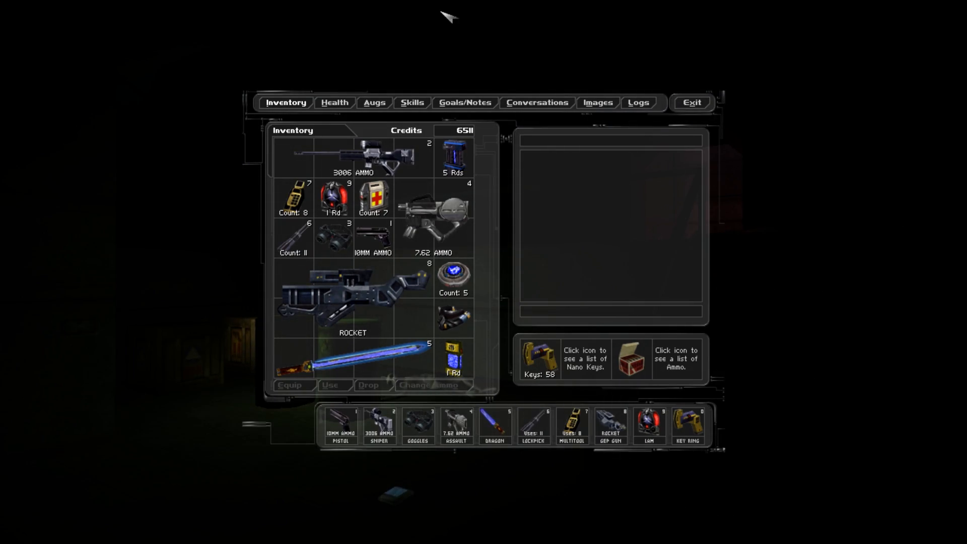
View the Area 51 Sector 4 map in Images, then exit to the game.
click(597, 102)
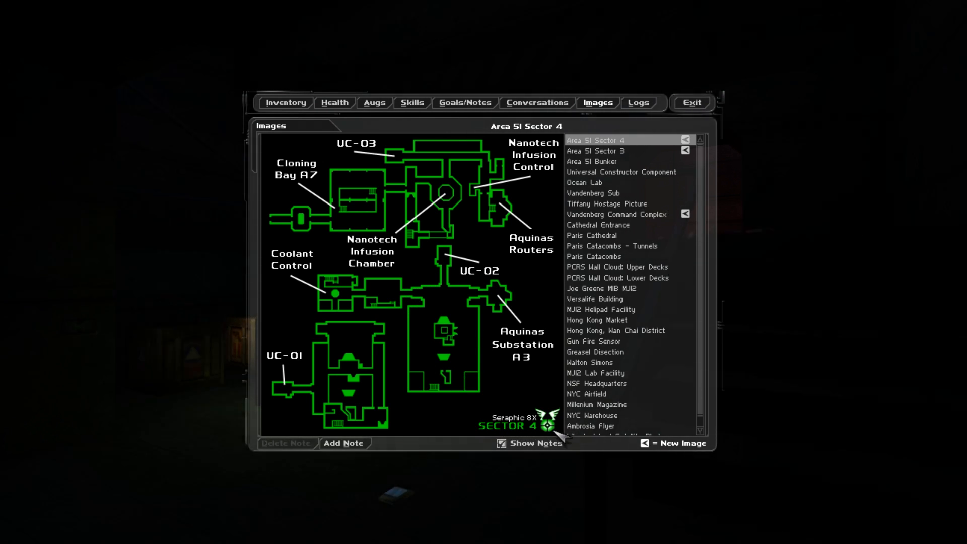
click(594, 150)
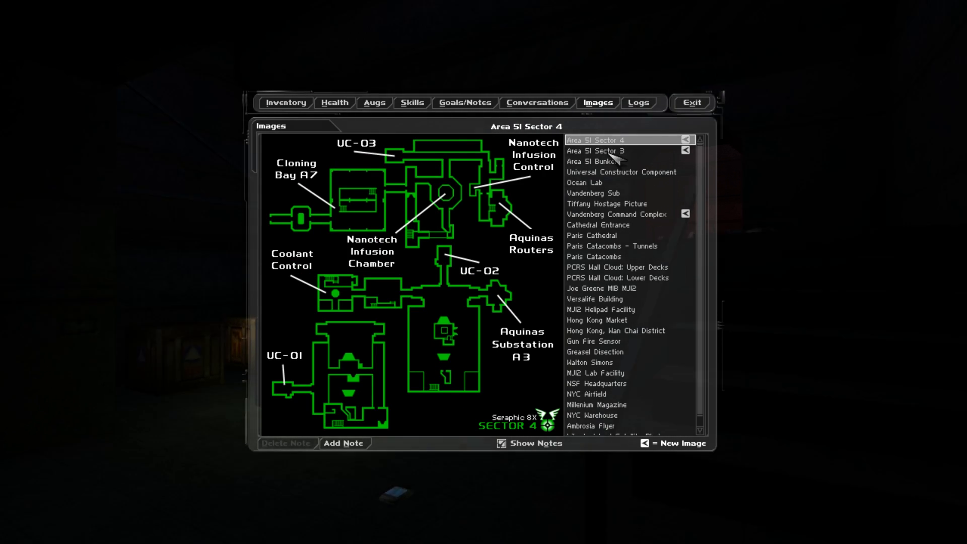
click(594, 151)
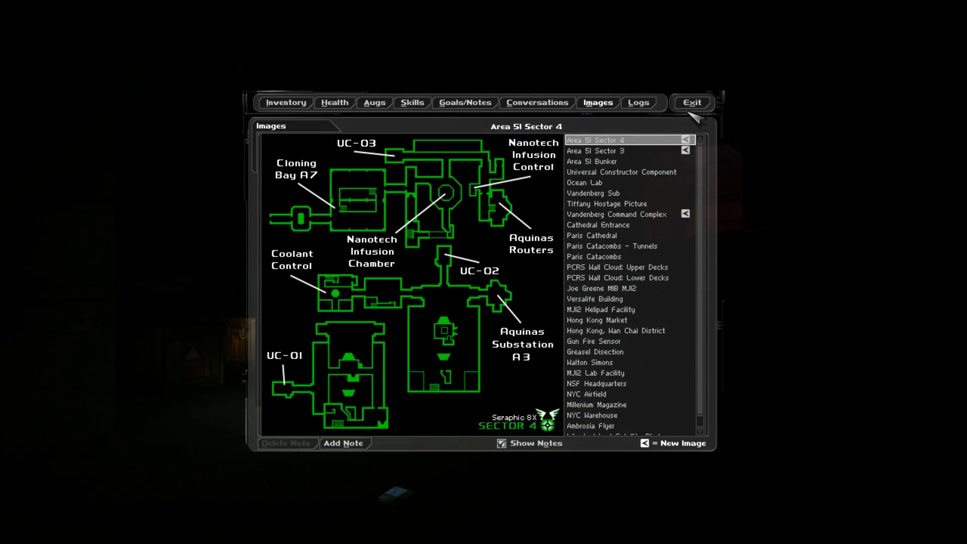
click(691, 102)
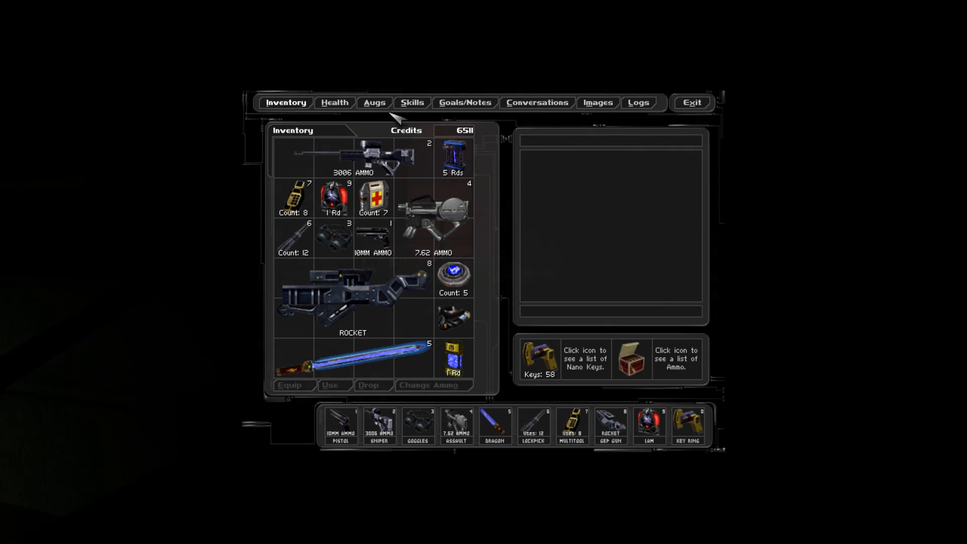
Heal all body regions on the Health screen, inspect the Scramble Grenade stats, then exit.
click(335, 103)
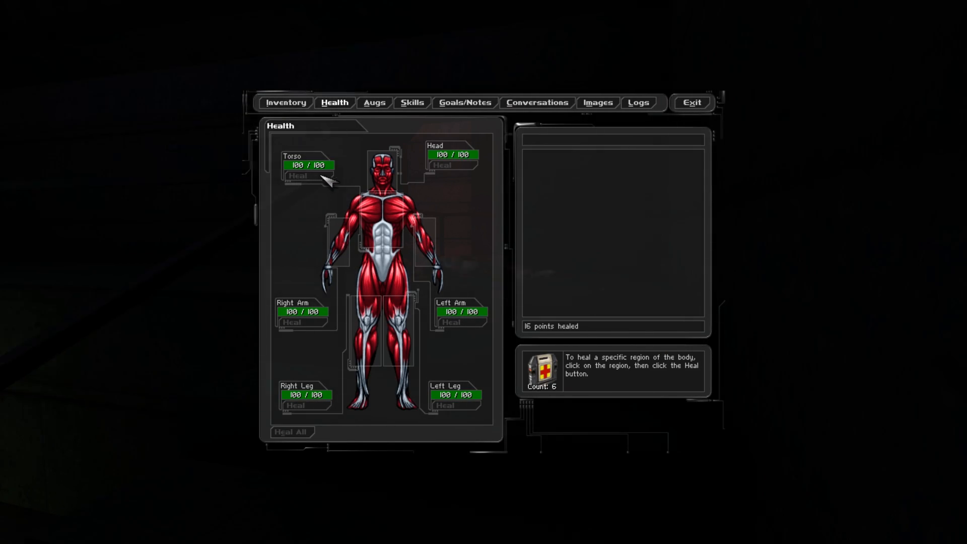
click(690, 103)
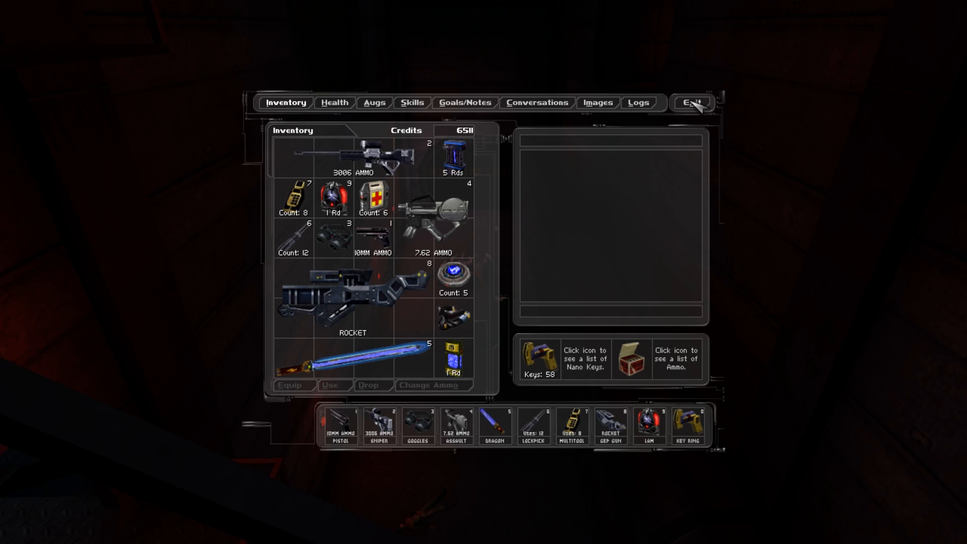
click(453, 358)
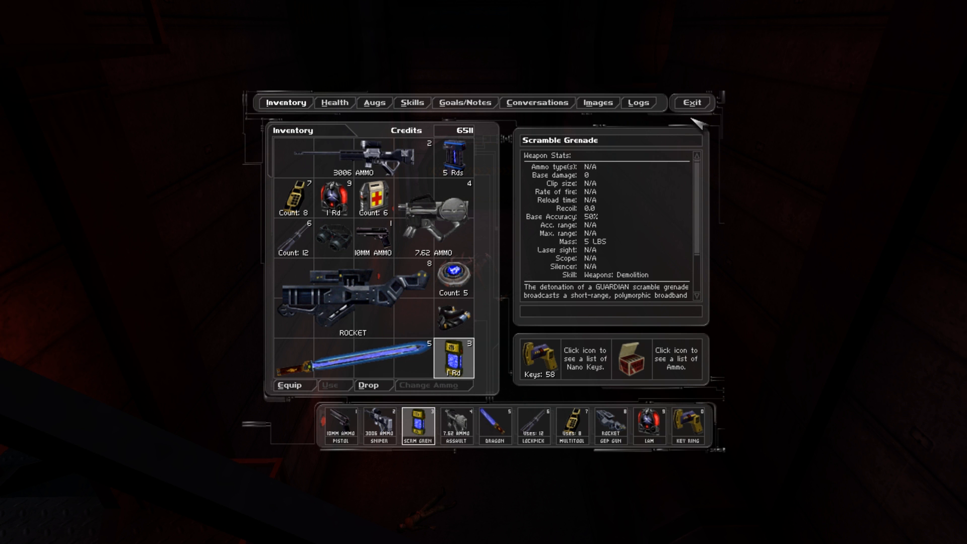
click(691, 103)
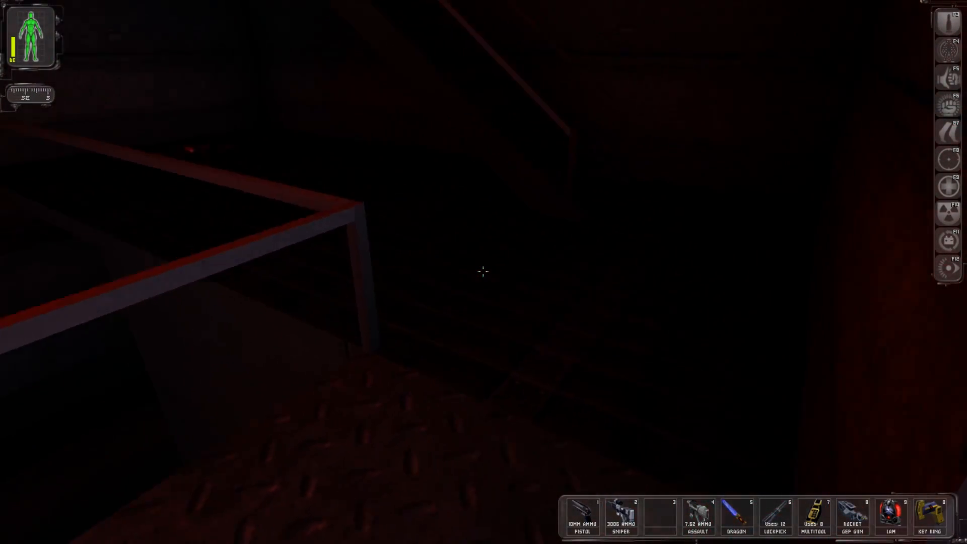
Fire the assault rifle at the enemies in the dark stairwell.
click(481, 271)
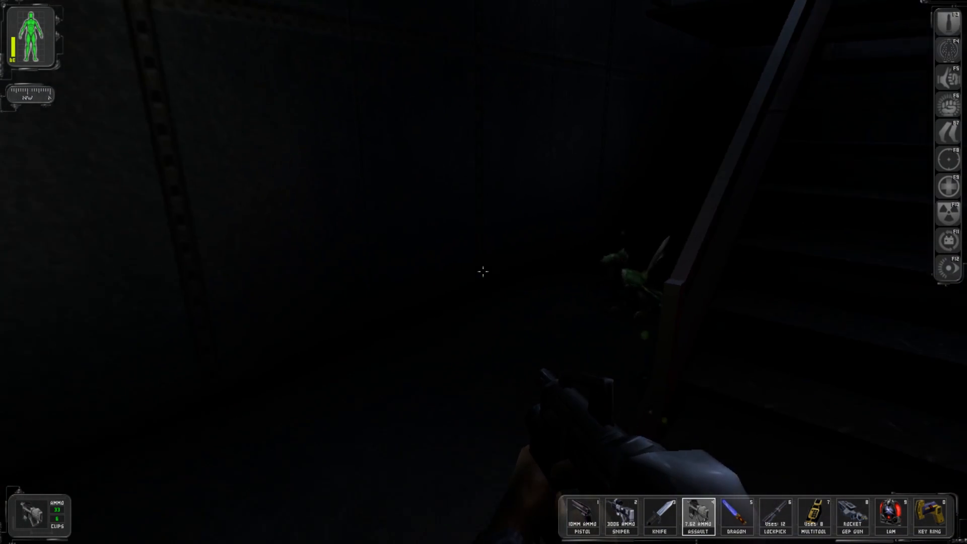
click(482, 271)
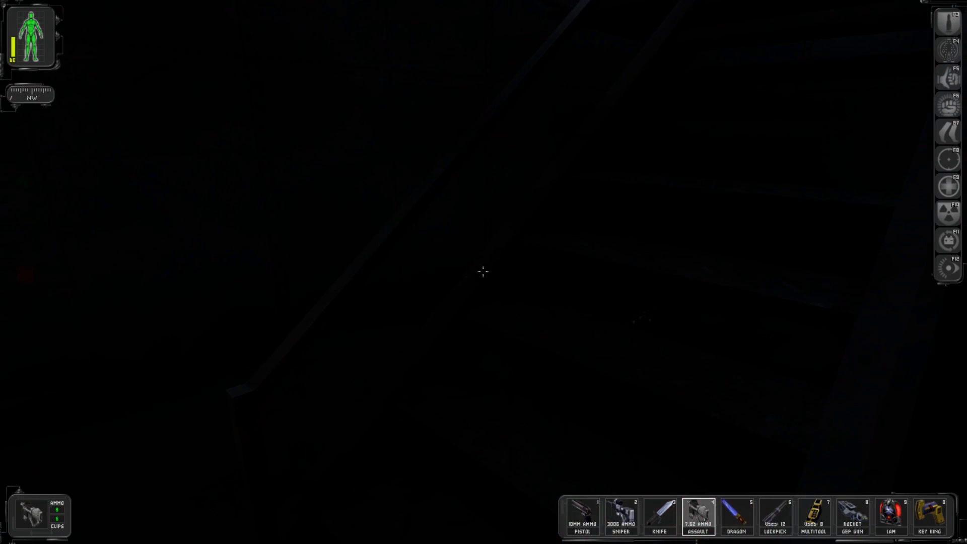
click(482, 271)
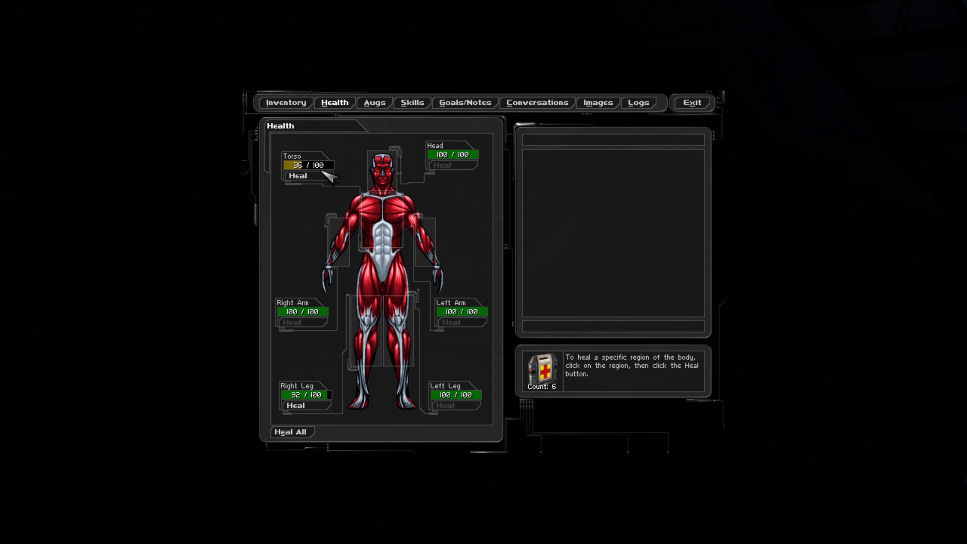
Heal the torso, swap the knife for the baton, and return to the game.
click(691, 103)
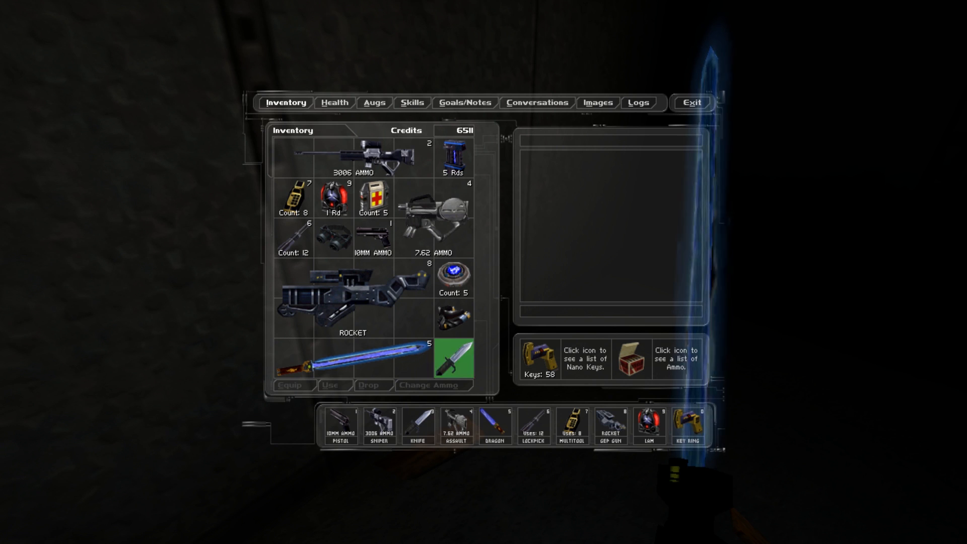
click(367, 385)
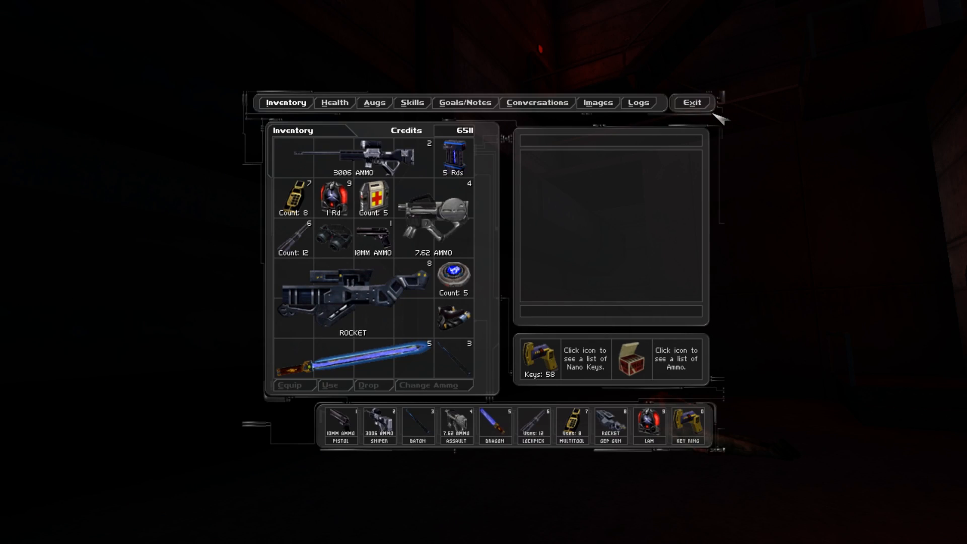
click(691, 103)
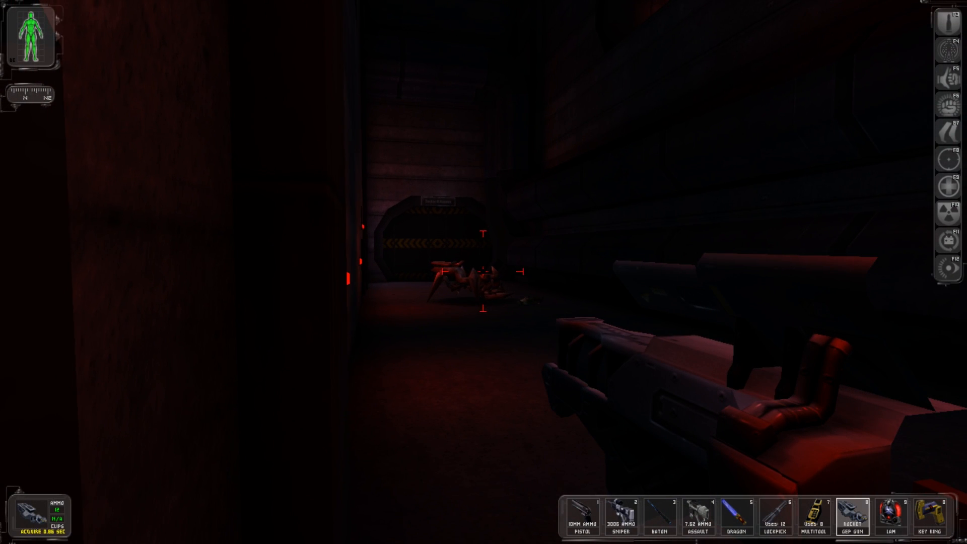
Fire a rocket at the spider bot, bypass the door keypad, and pick up the box of rockets.
click(483, 271)
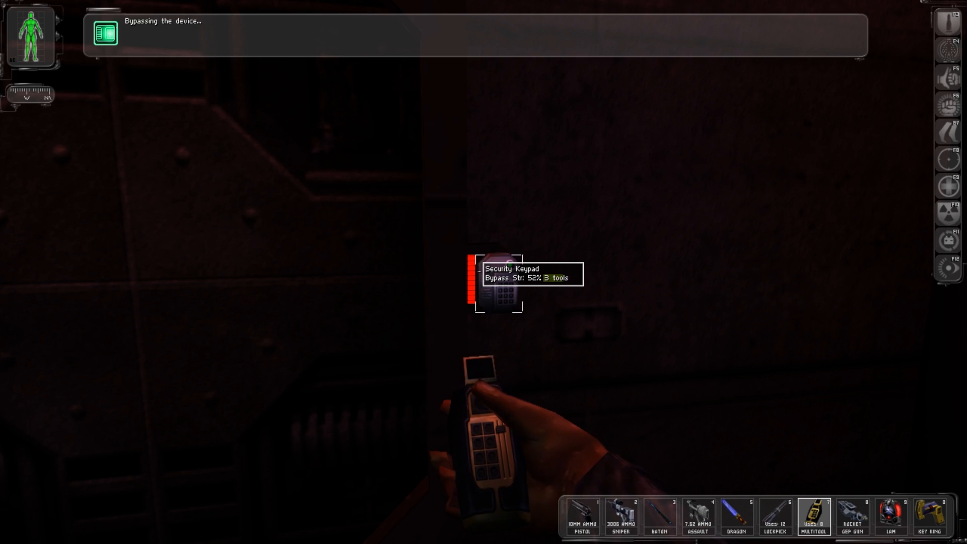
click(500, 284)
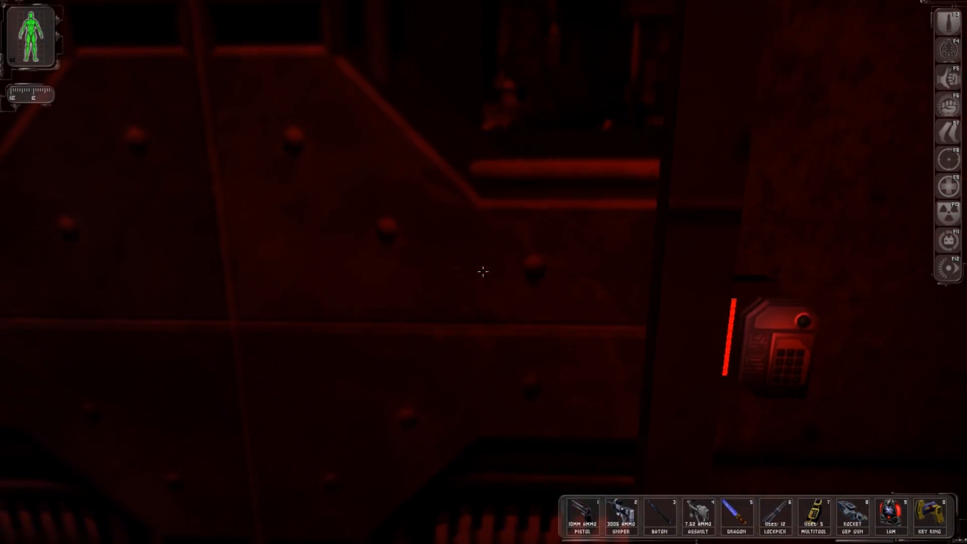
click(776, 327)
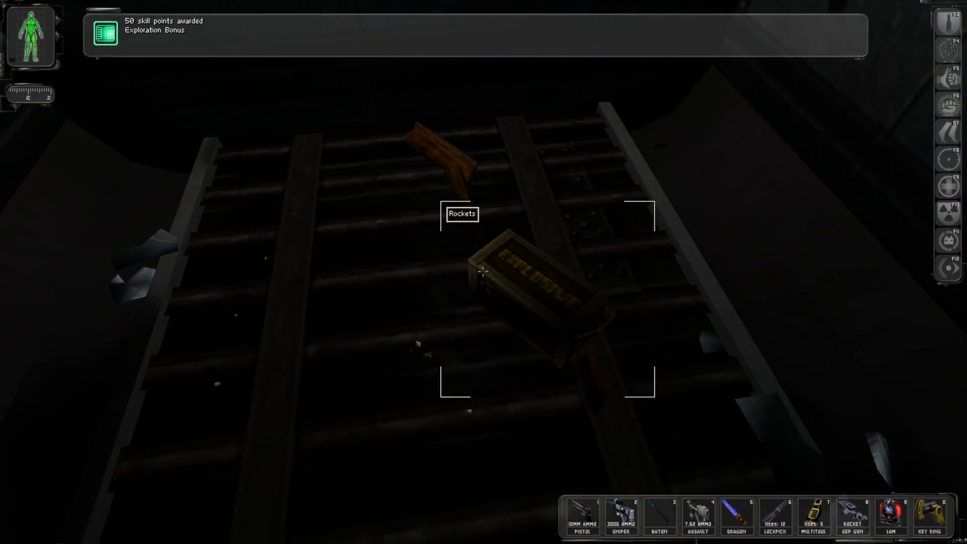
click(482, 271)
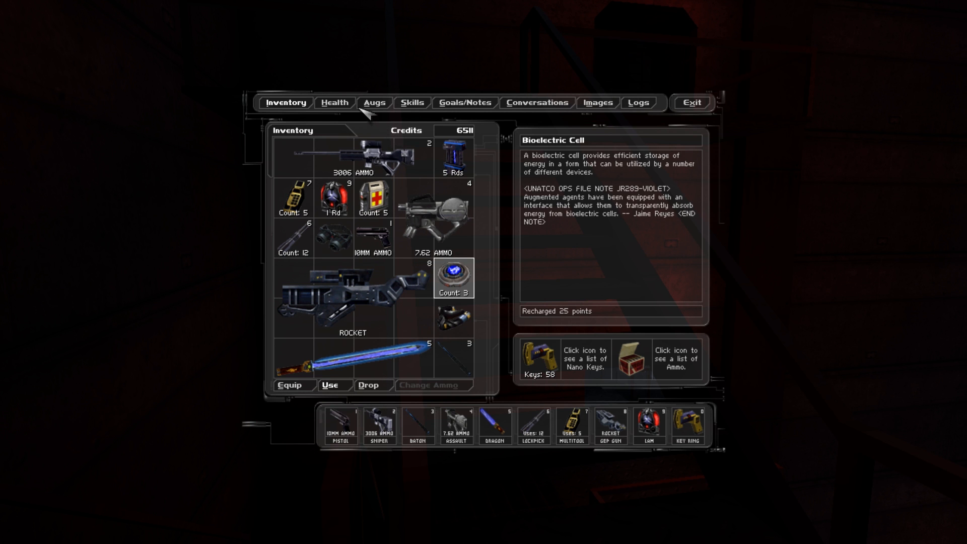
Heal every body region to 100 on the Health screen and return to the game.
click(334, 102)
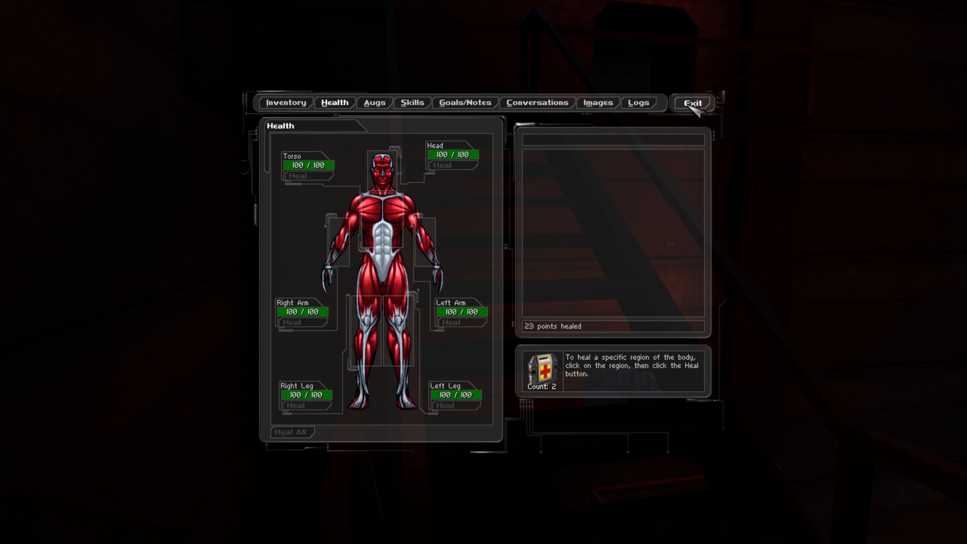
click(692, 102)
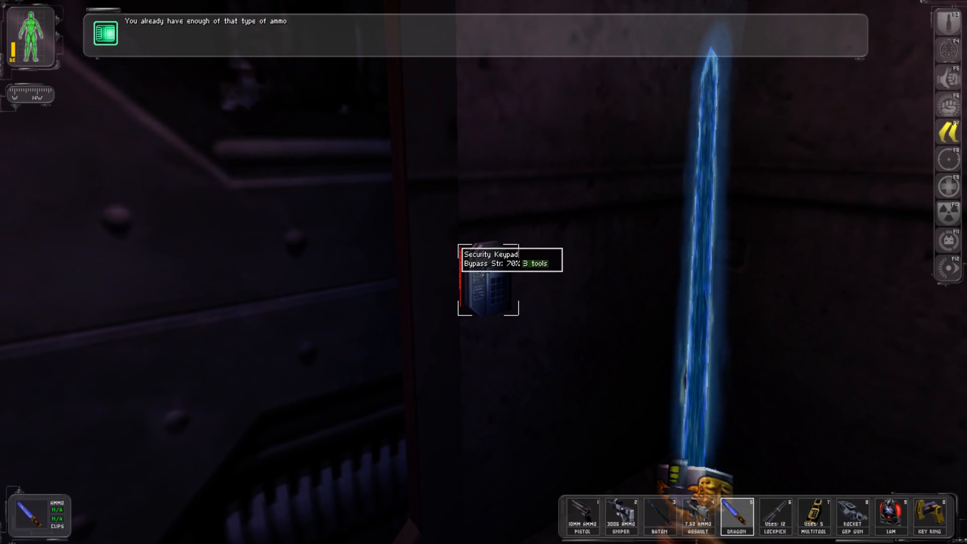
Search the dead soldier's body and return to the keypad with the multitool ready.
click(486, 271)
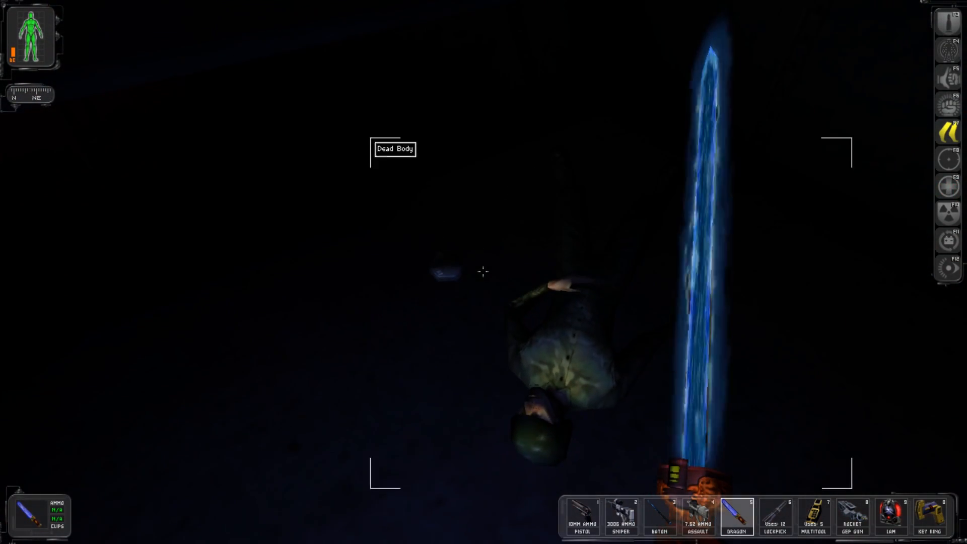
click(483, 272)
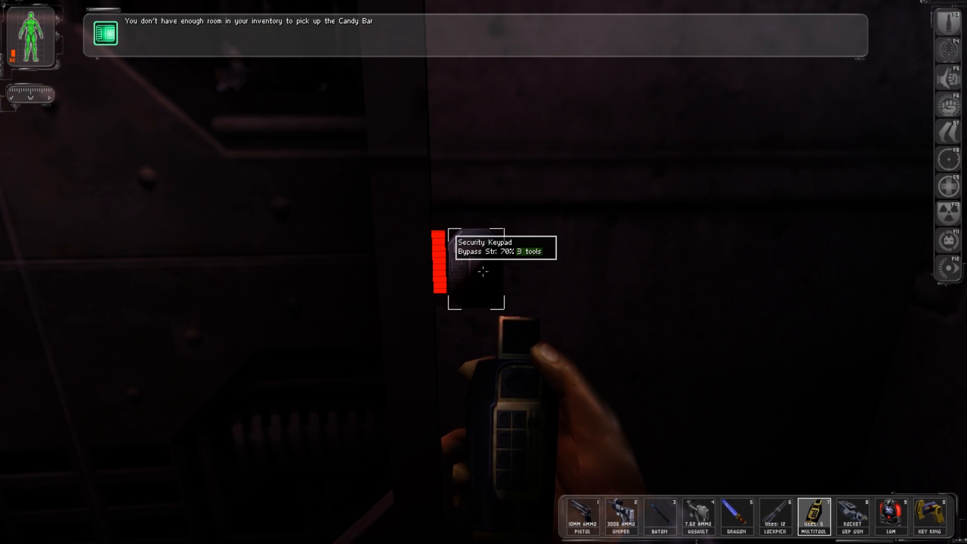
Bypass the security keypad with two multitools, then ready the Dragon's Tooth sword.
click(475, 265)
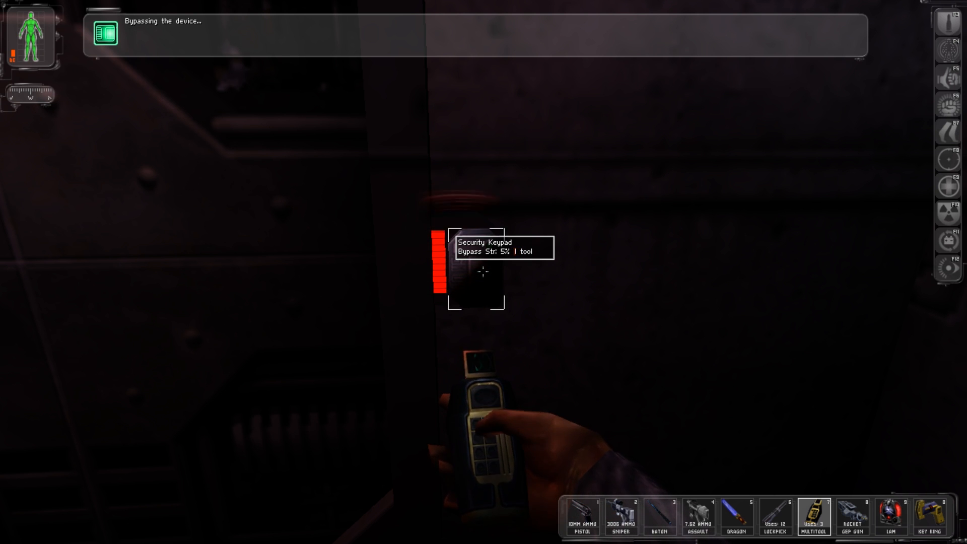
click(482, 274)
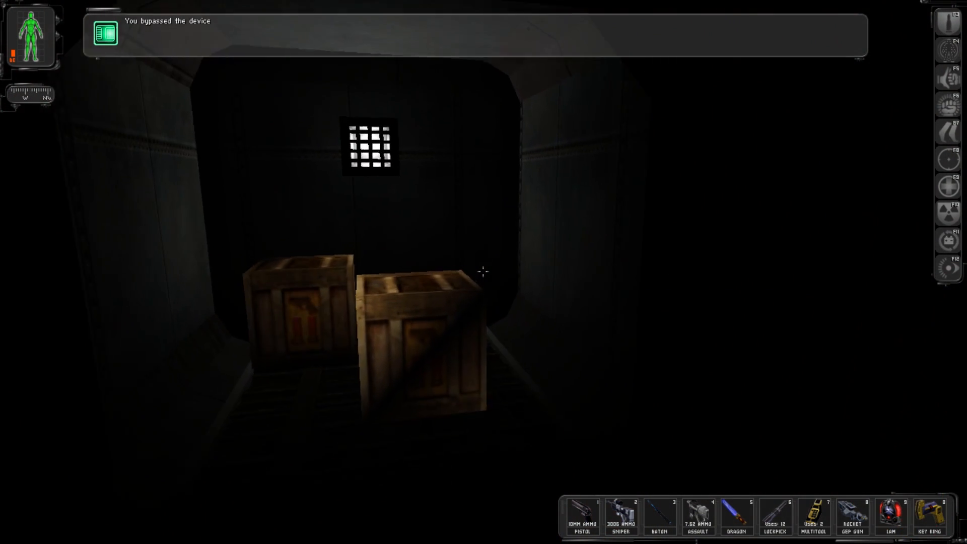
key(5)
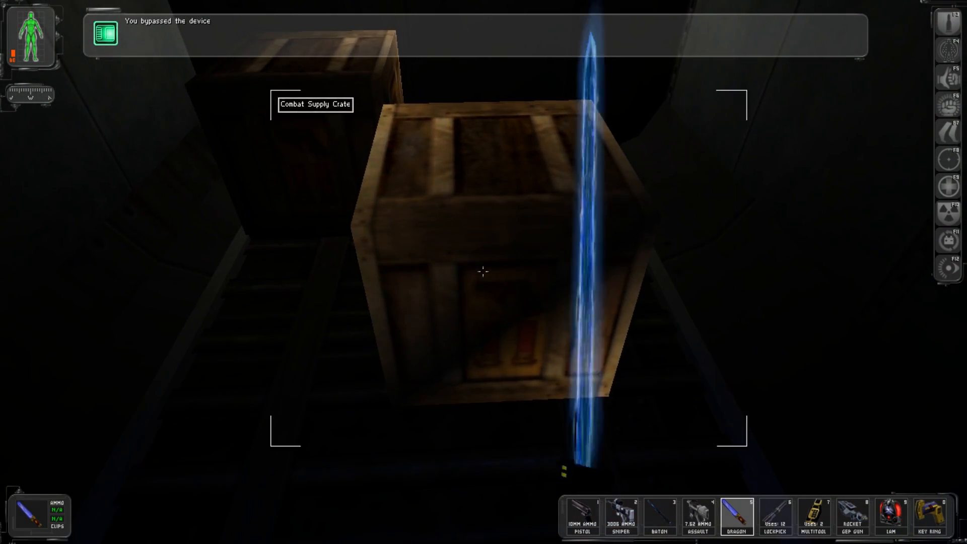
Slash open the combat supply crate and interact with the repair bot.
click(482, 271)
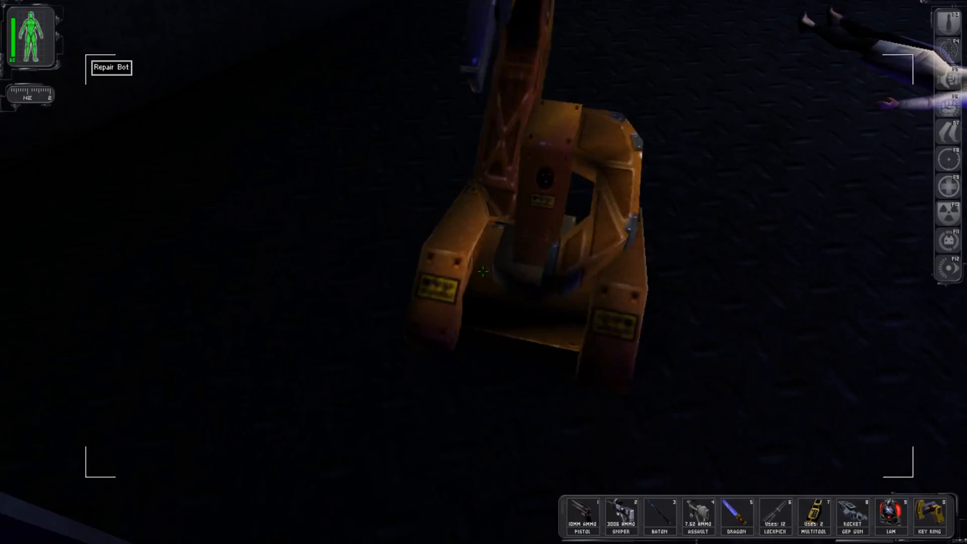
click(482, 269)
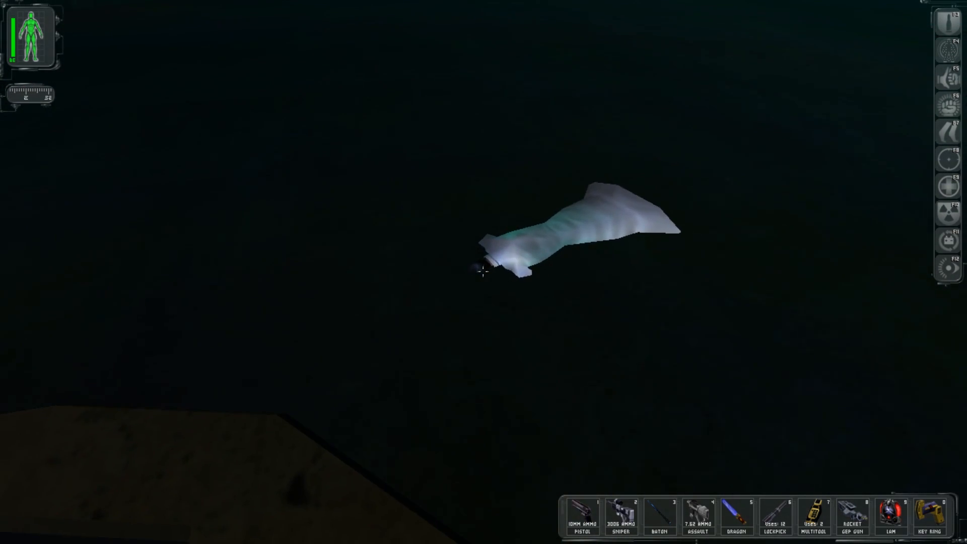
click(482, 273)
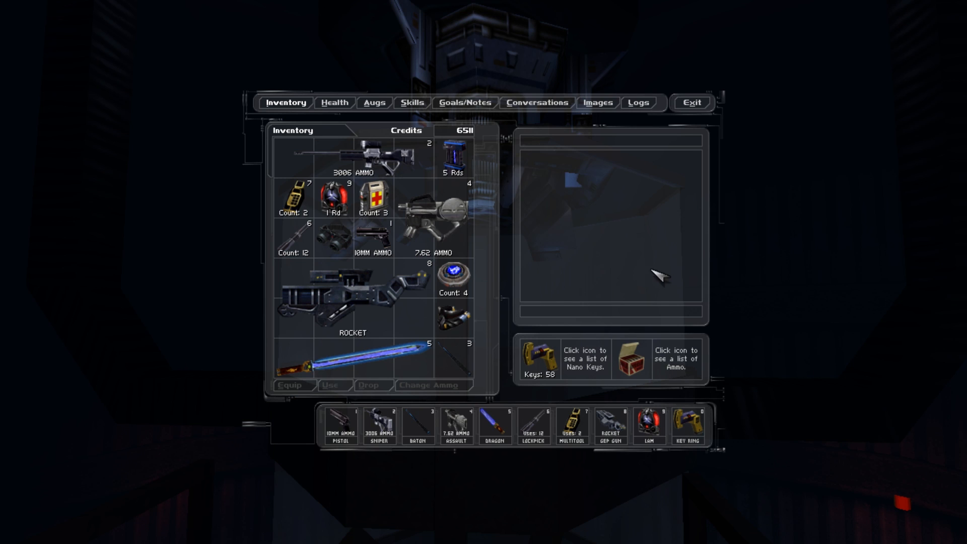
Review the Goals/Notes, including merging with Helios, and leave the menu.
click(464, 103)
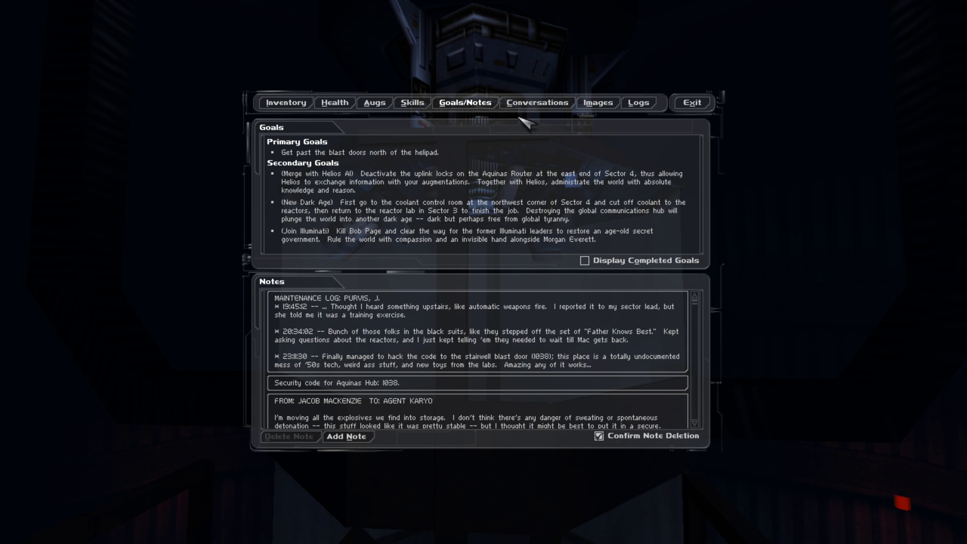
mouse_move(340, 179)
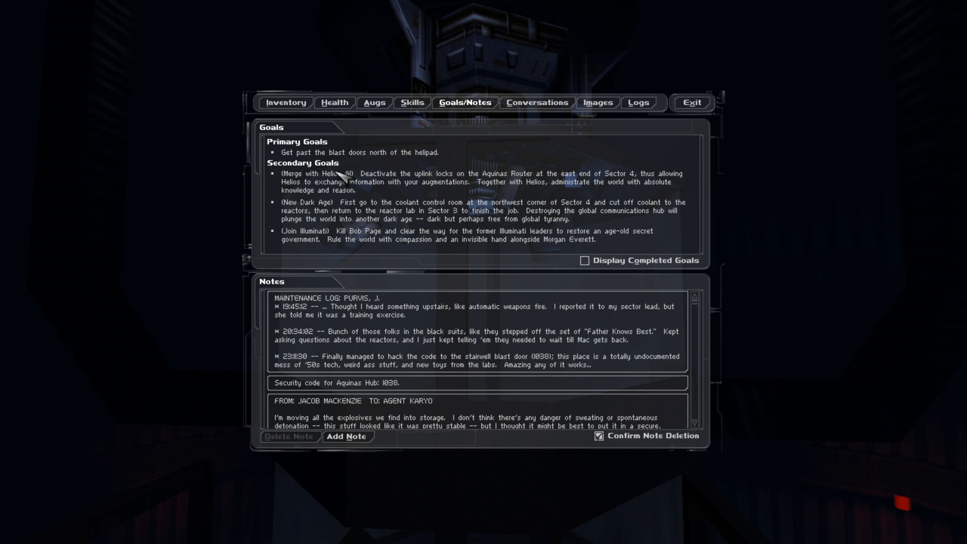
mouse_move(316, 212)
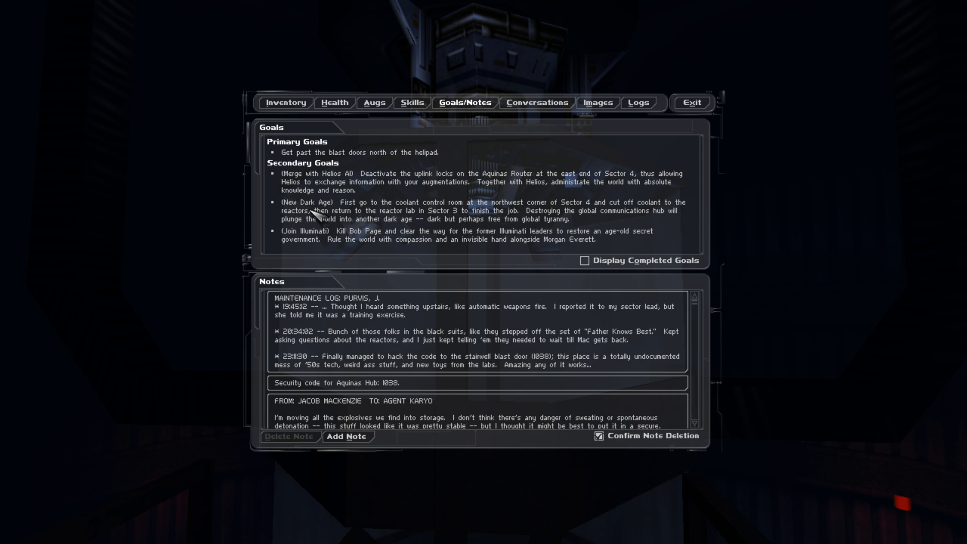
mouse_move(557, 270)
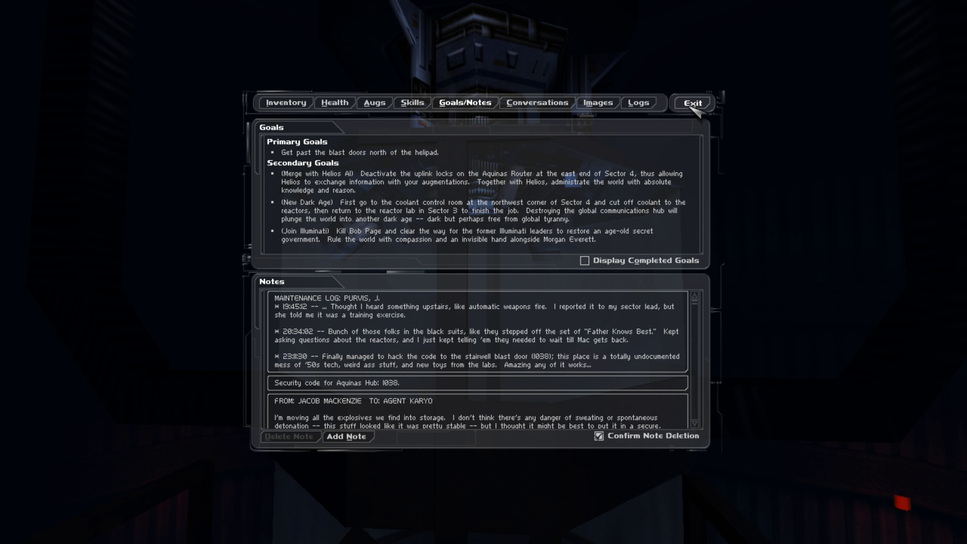
click(691, 103)
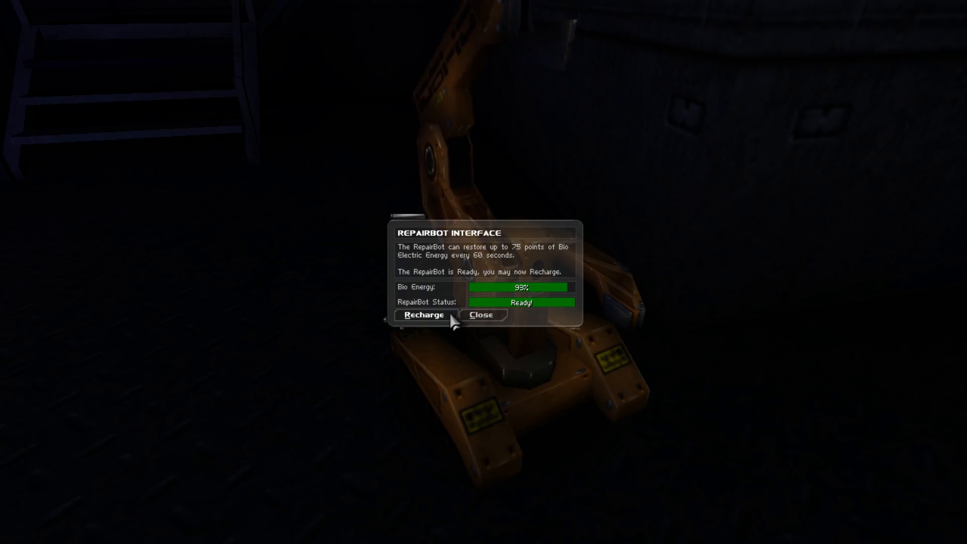
Recharge bioelectric energy from the repair bot's interface.
click(482, 314)
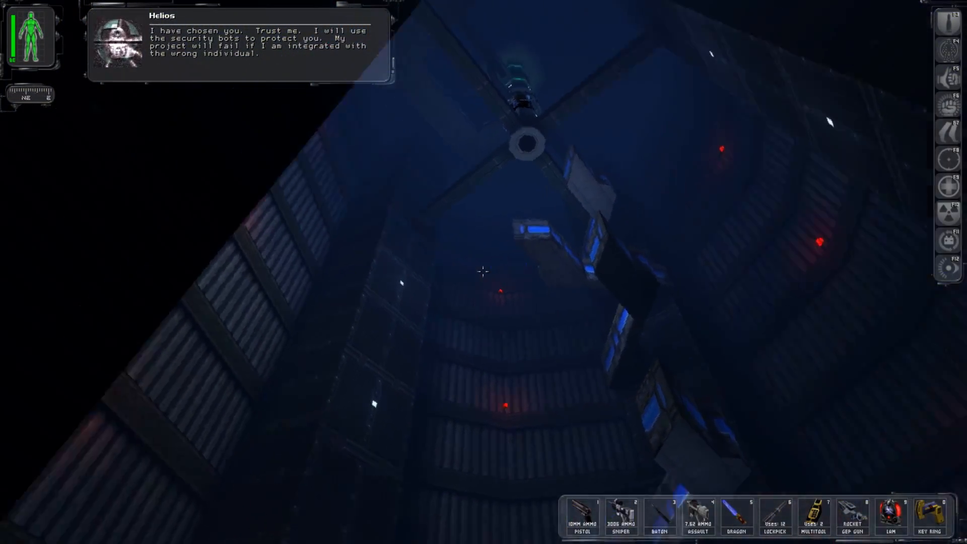
mouse_move(484, 272)
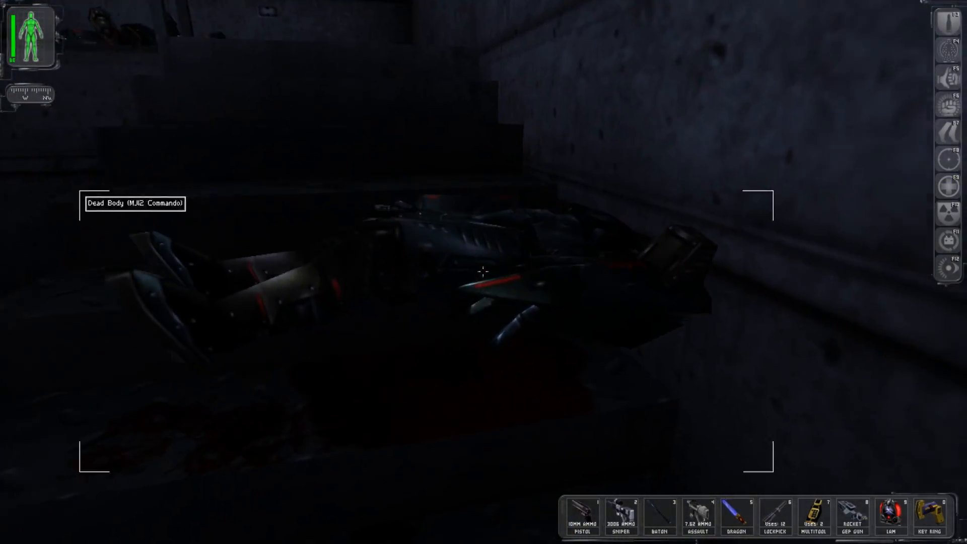
Approach the dead MJ12 Commando and aim the sniper rifle down the dark corridor.
click(482, 271)
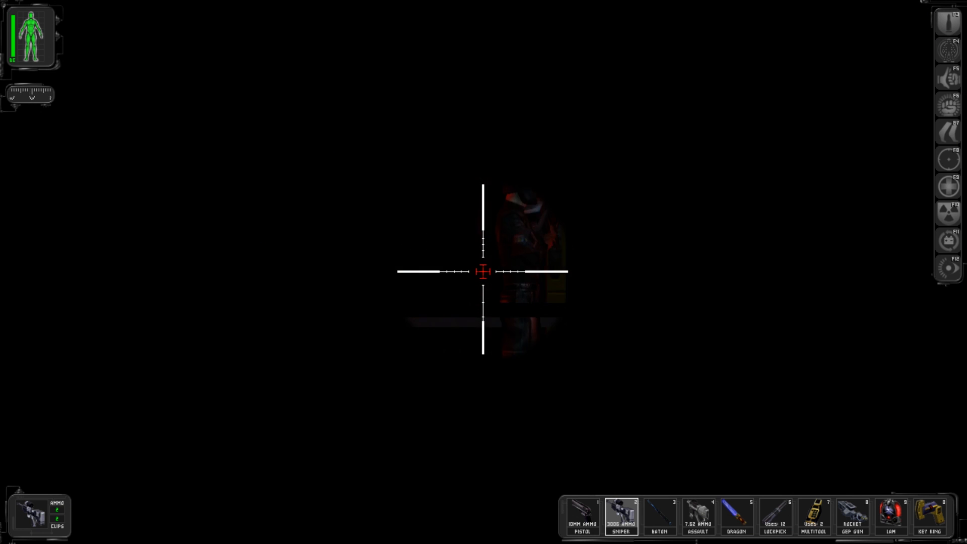
Shoot the distant MJ12 trooper through the sniper scope.
click(482, 271)
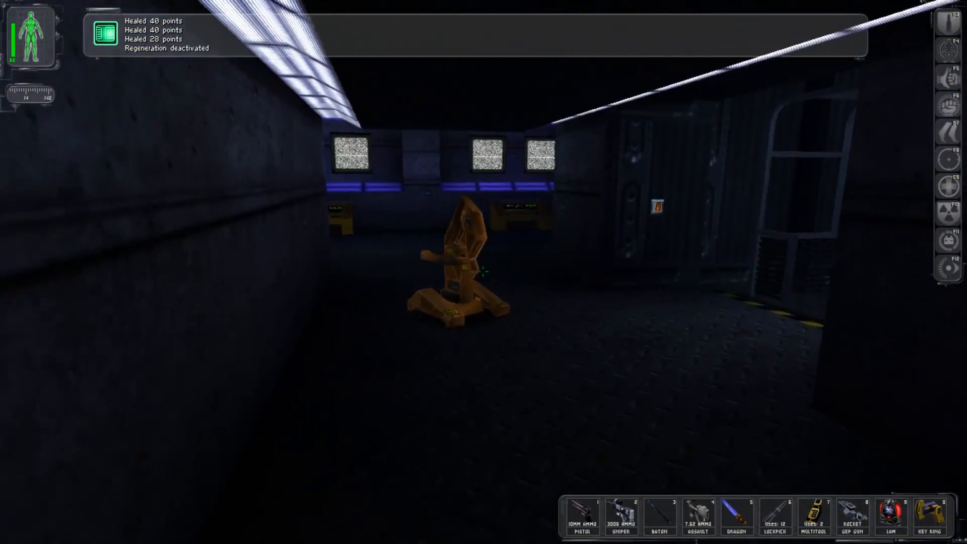
Use the RepairBot to open its recharge interface, showing bio energy at 81%.
click(454, 271)
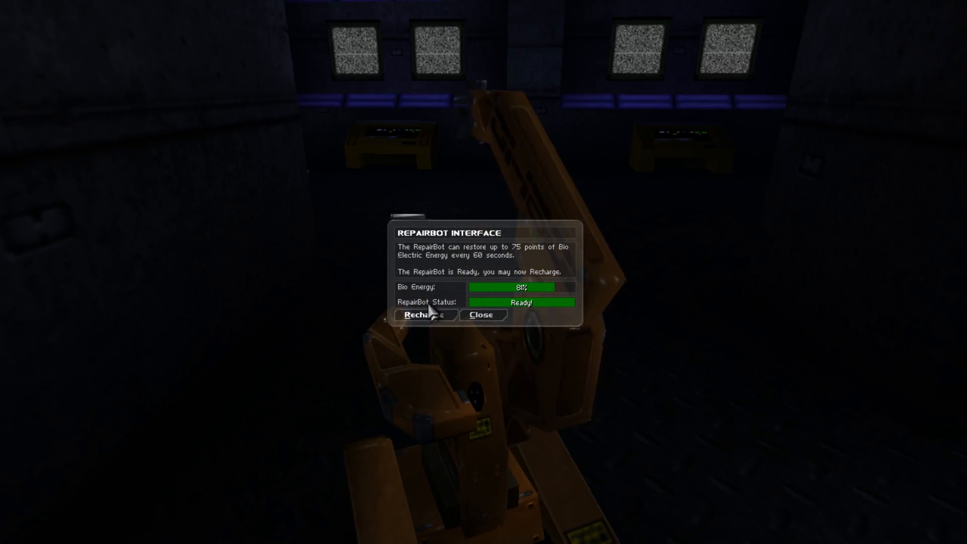